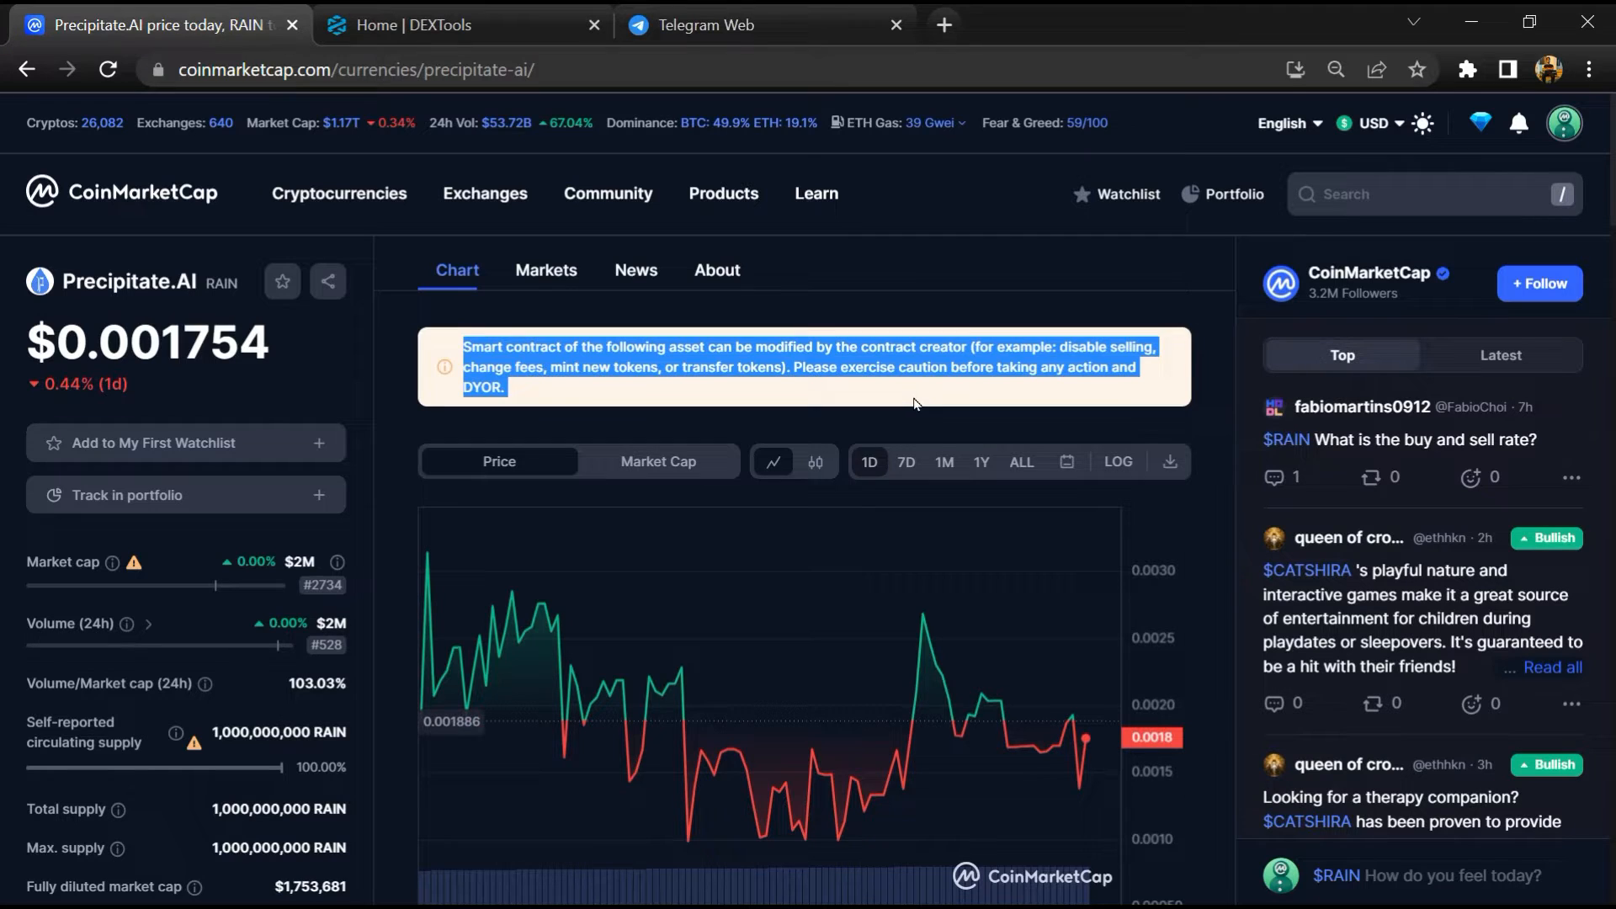
- Draft a community comment on $RAIN marked with Bearish sentiment
click(912, 401)
text(I'm bullish on )
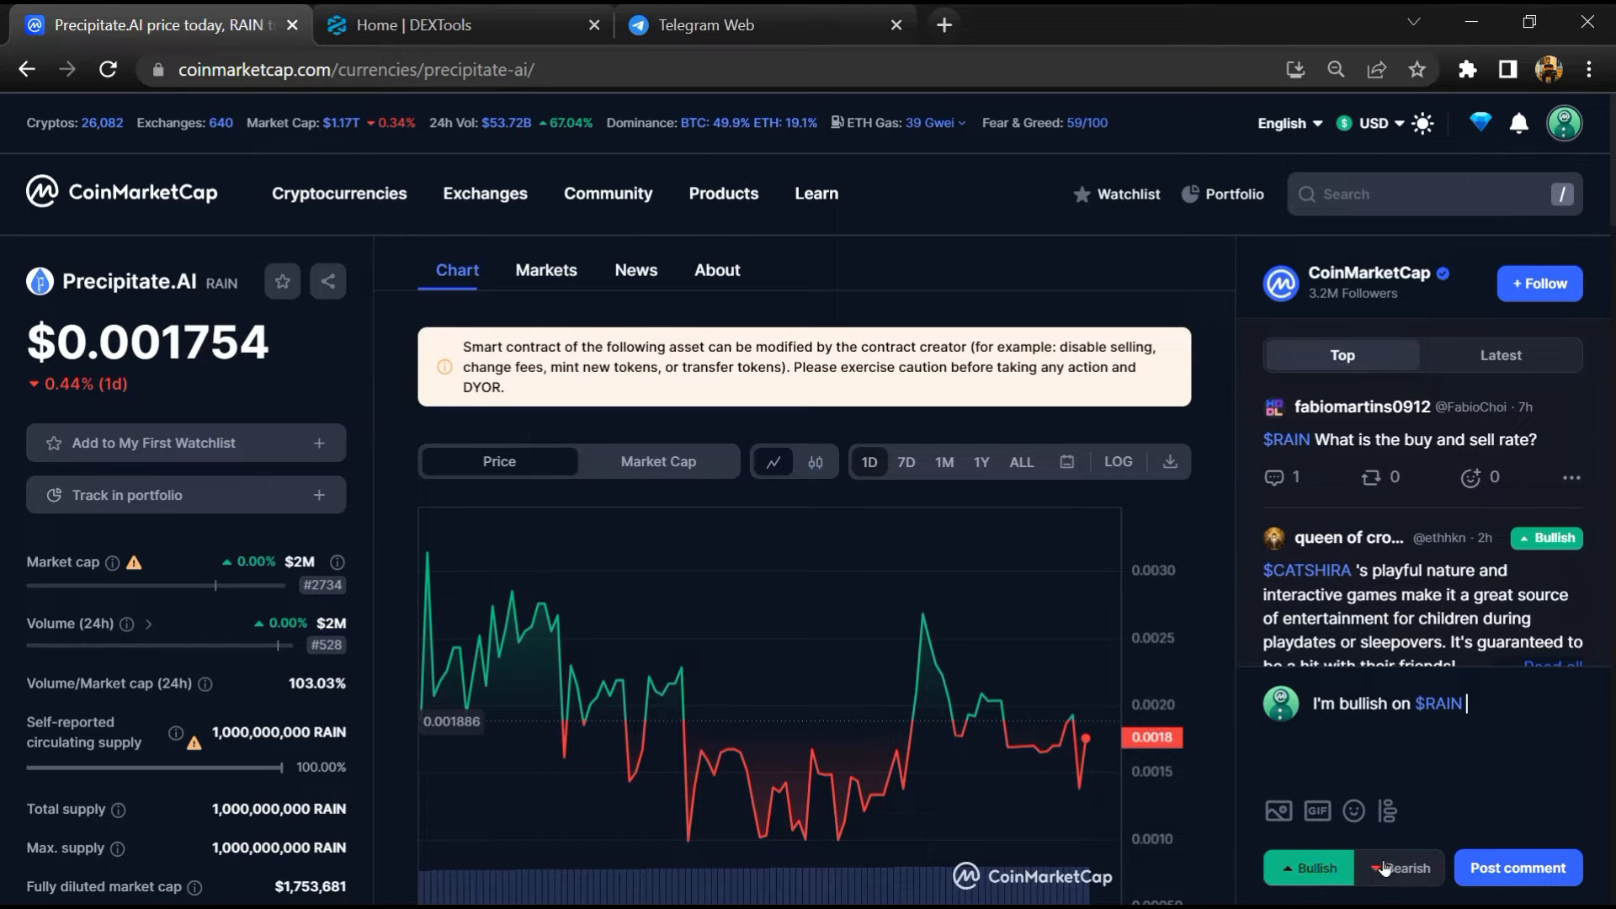
click(1399, 867)
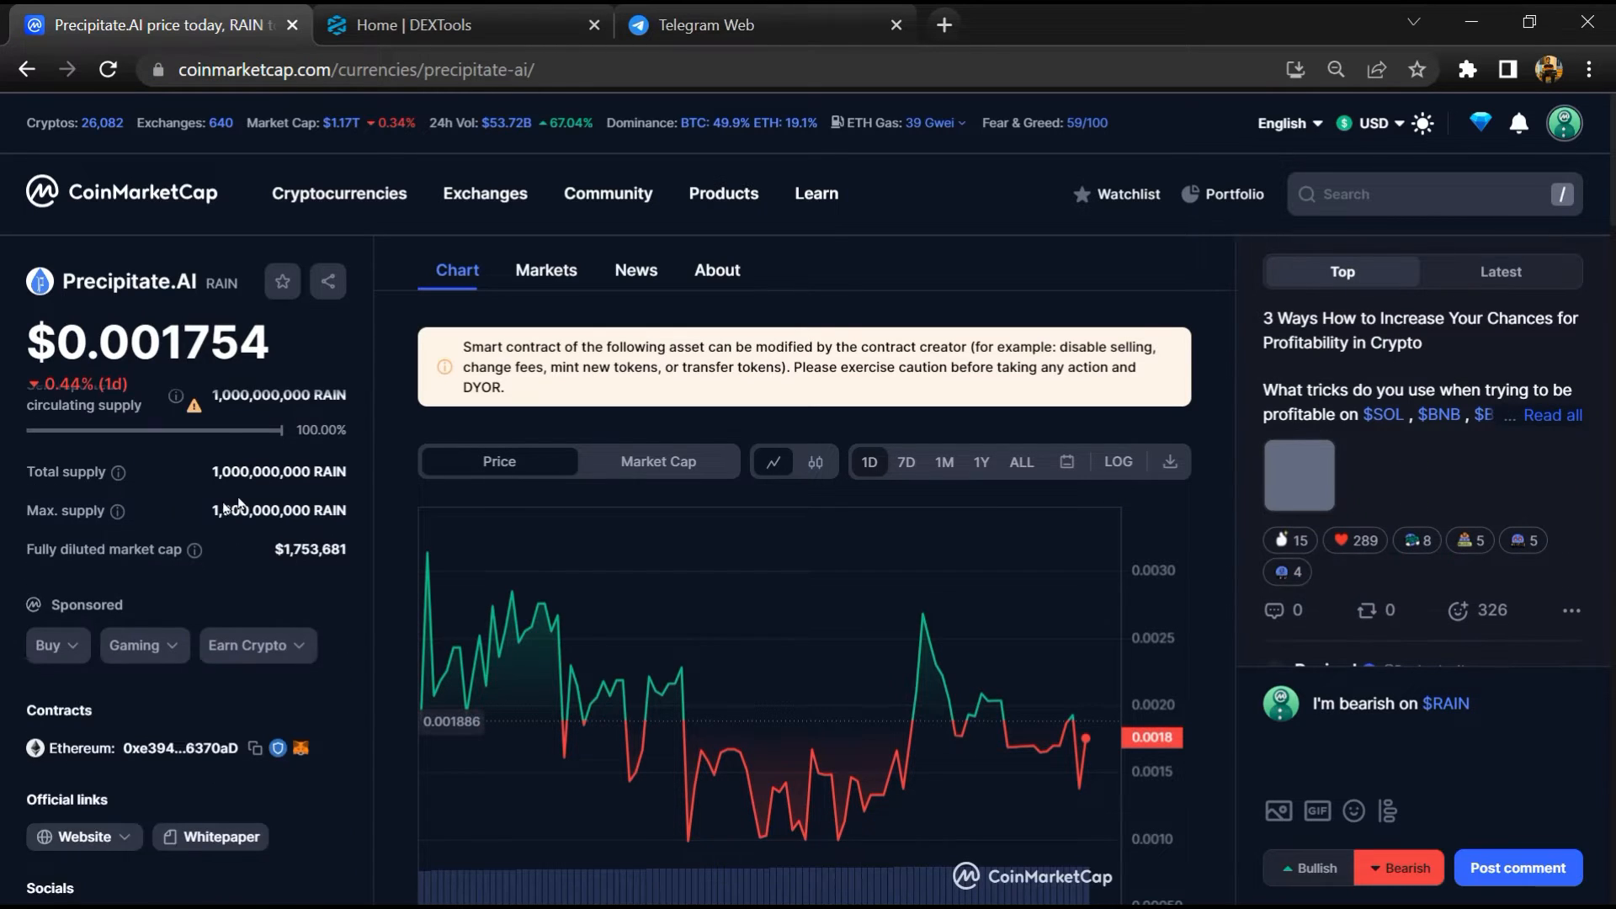
scroll(down, 3)
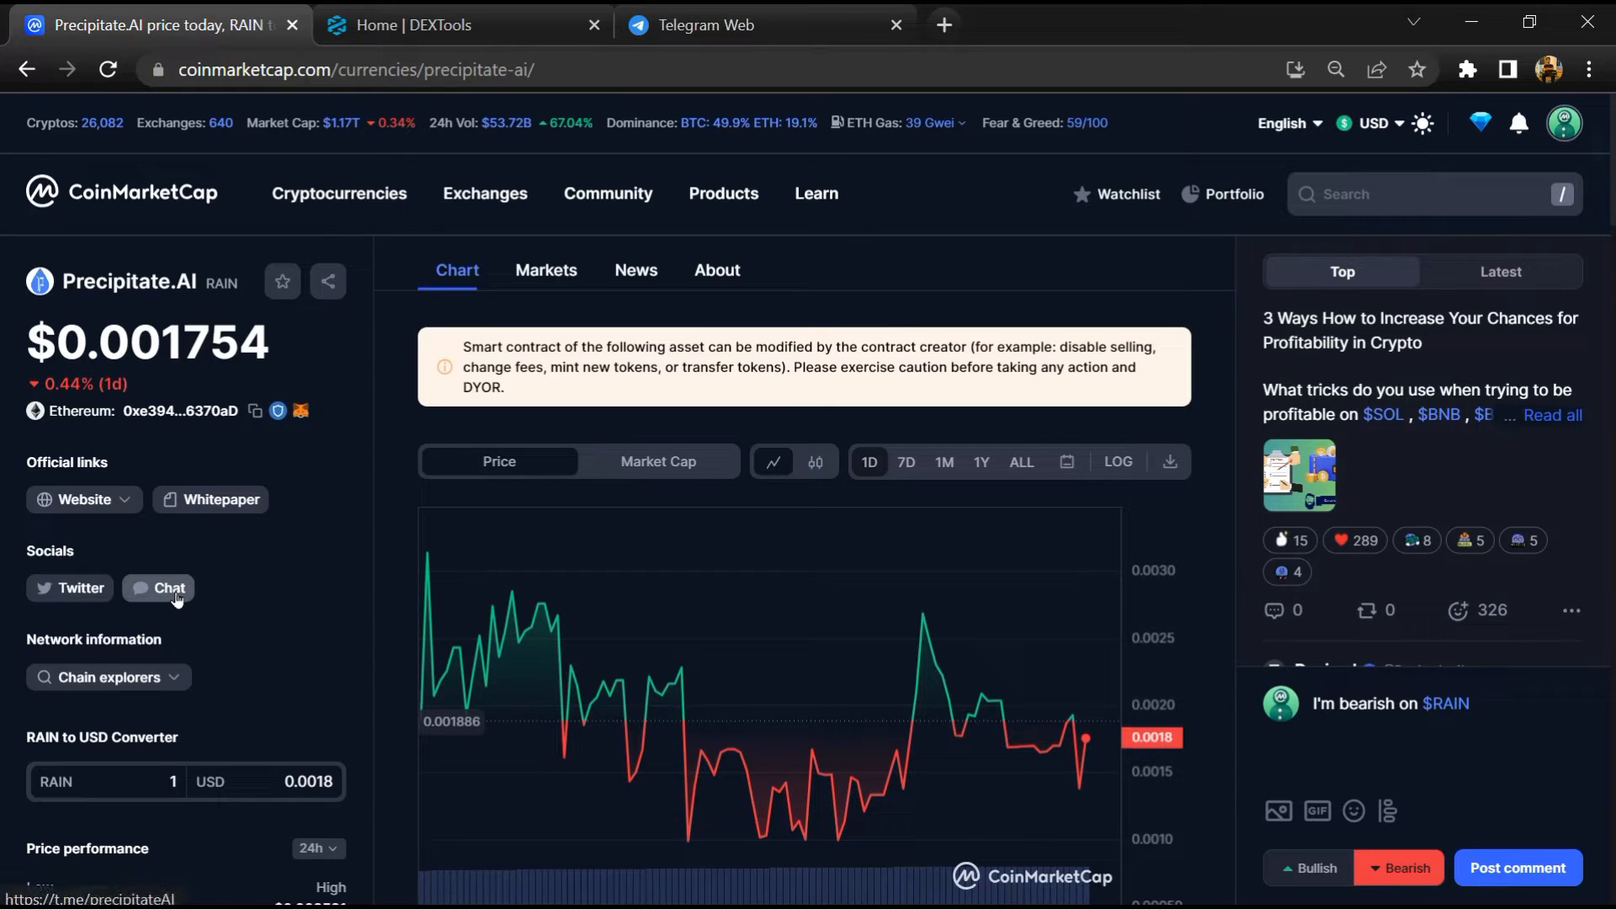
- Reach the Precipitate AI group in Telegram Web via the token's chat link
click(168, 588)
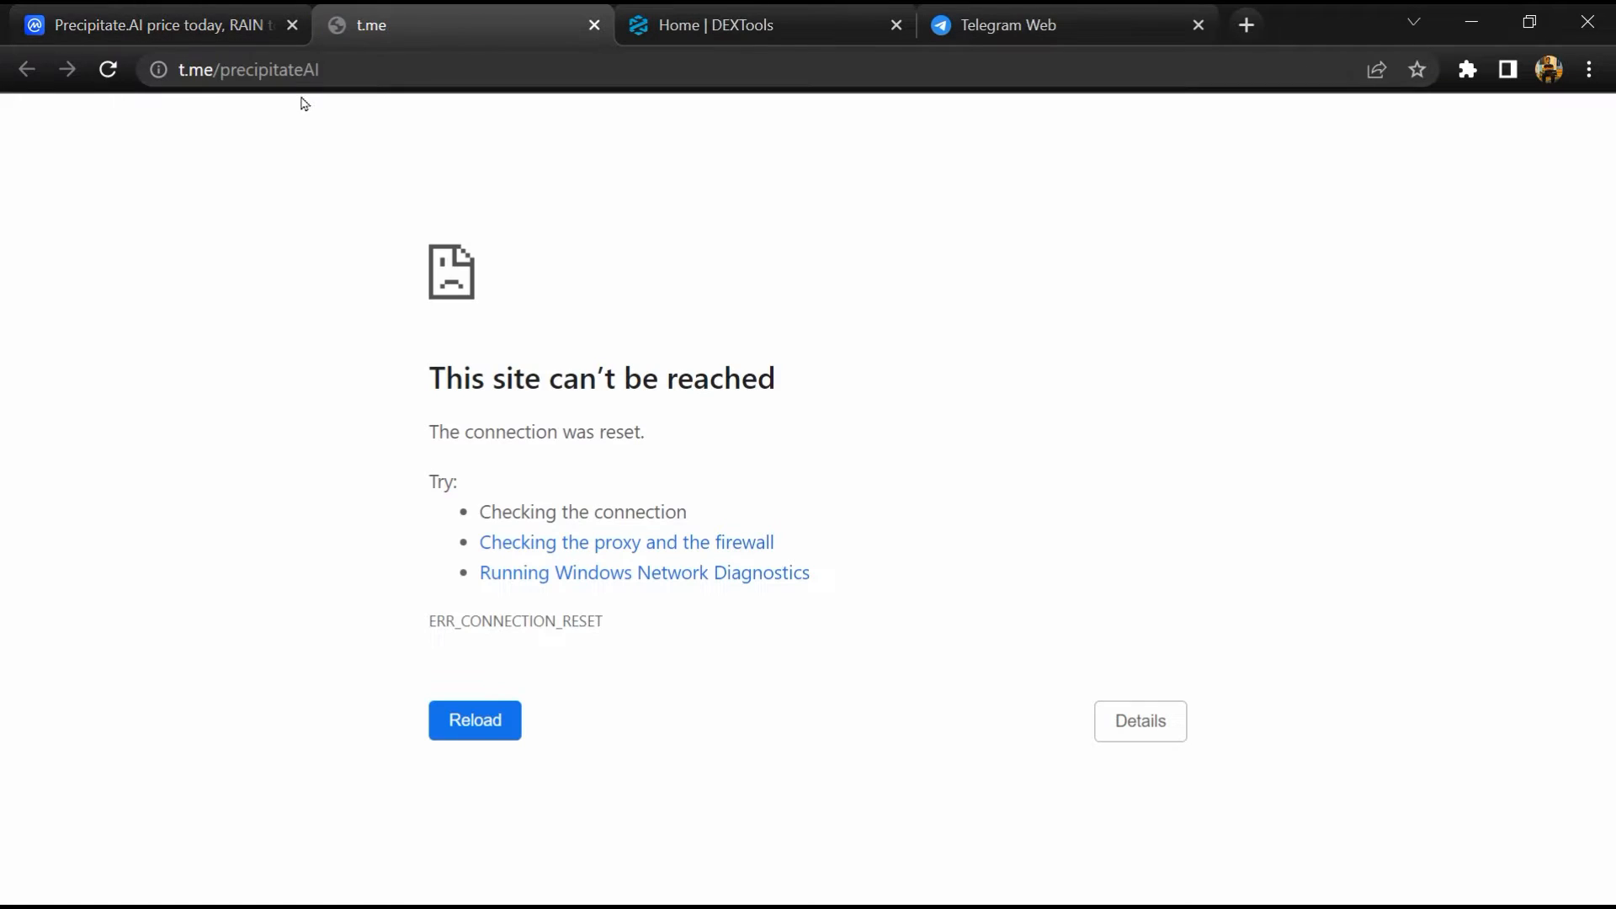
click(248, 69)
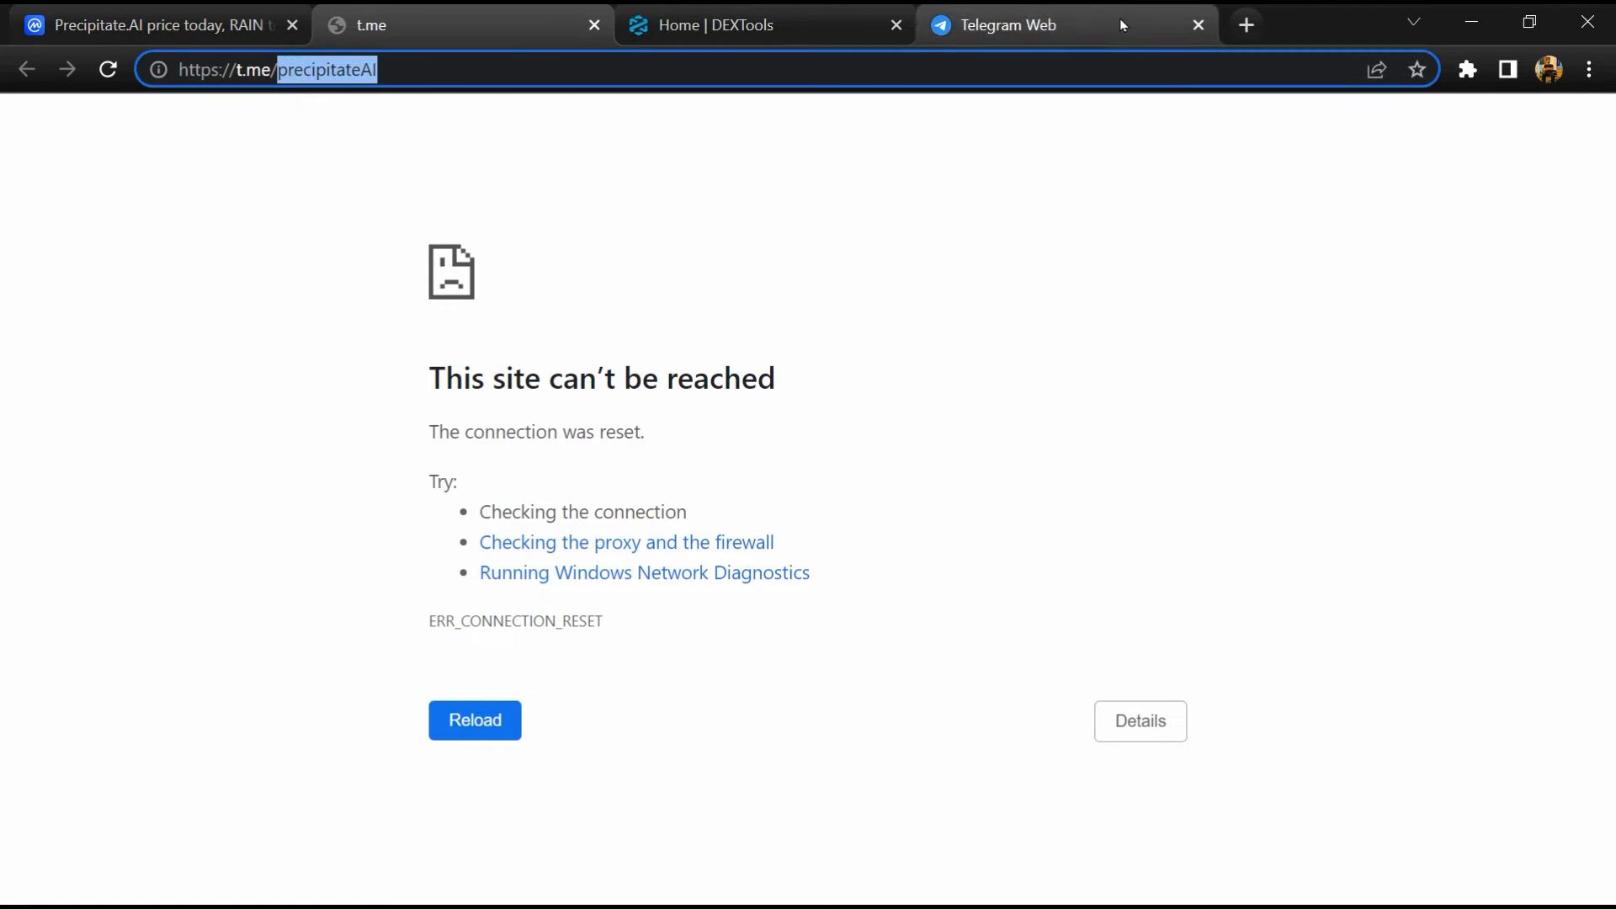
click(1031, 25)
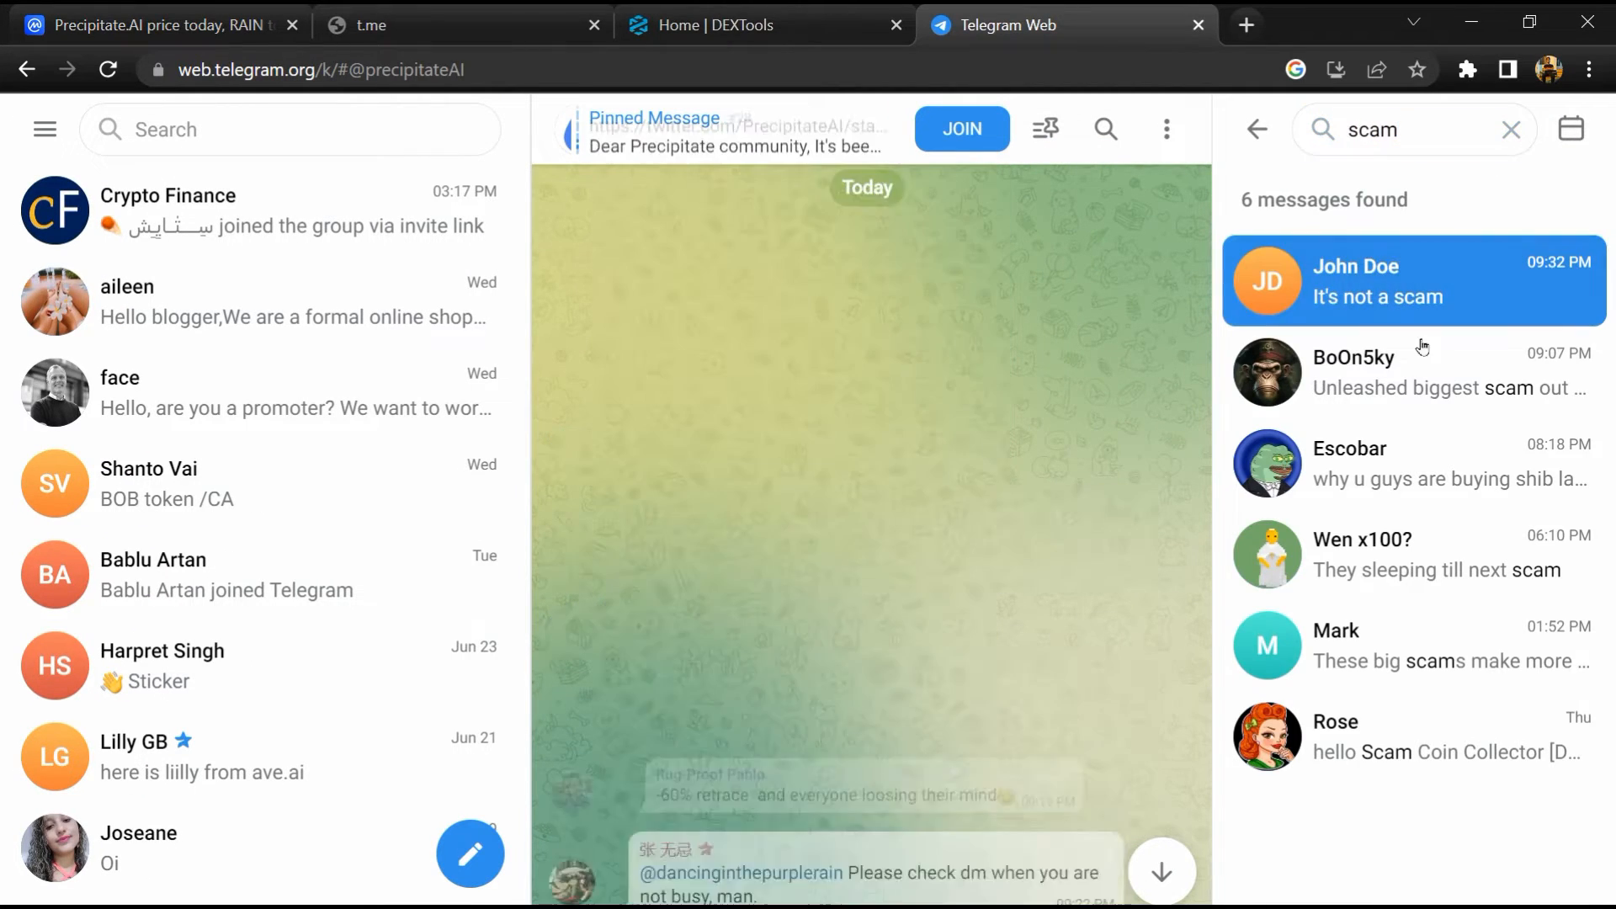
- Review the group's messages matching 'scam', then return to the RAIN page
click(1413, 554)
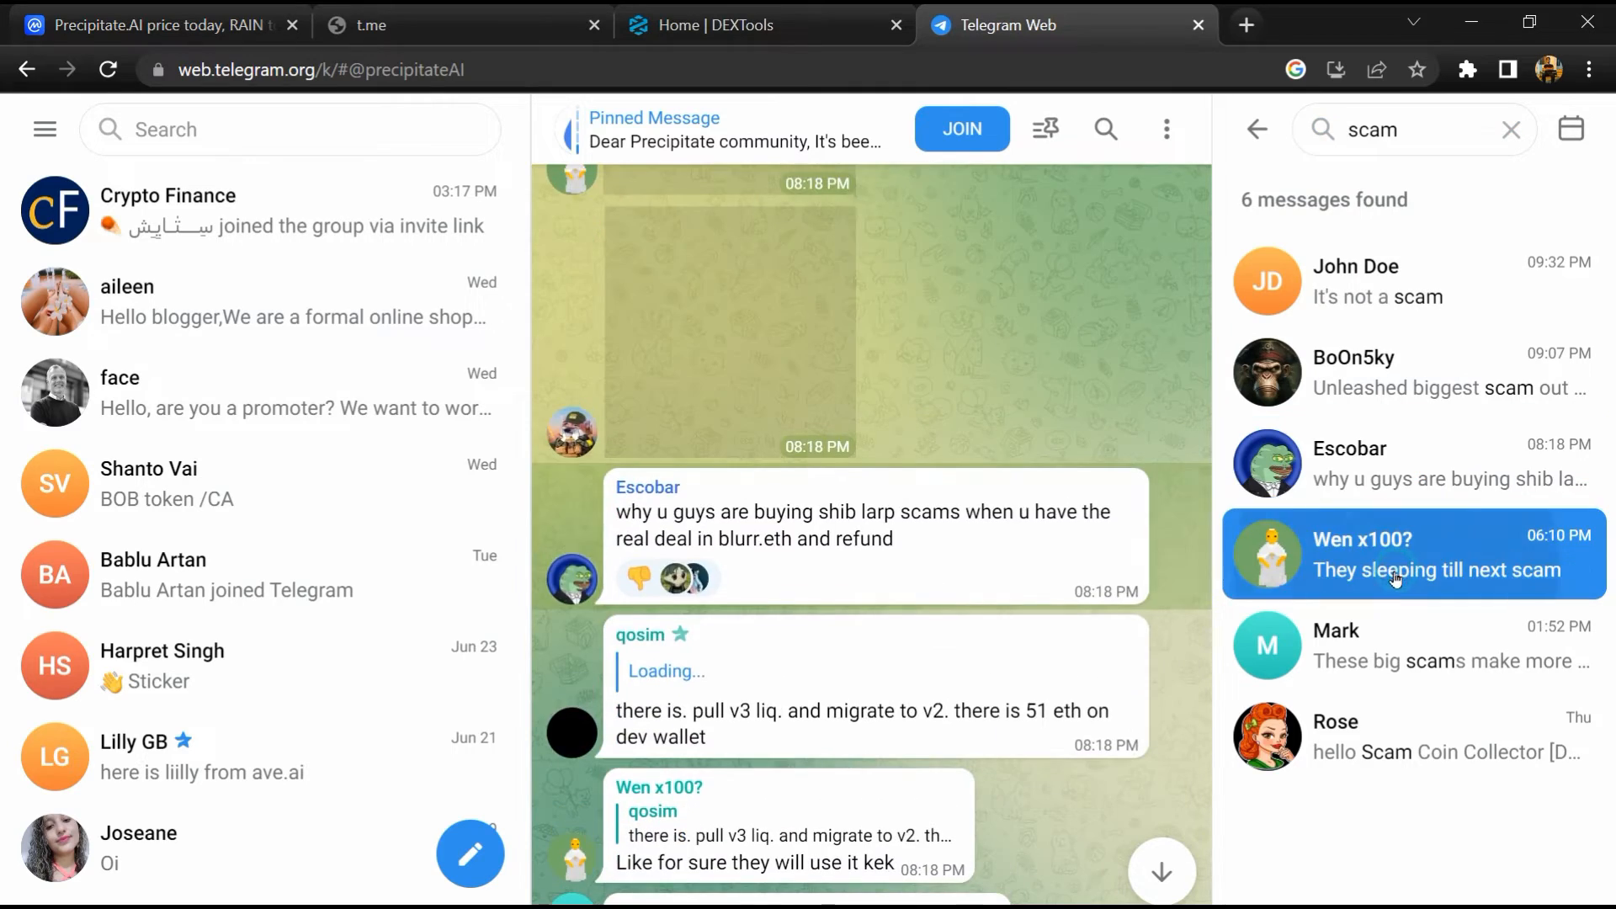
click(1413, 645)
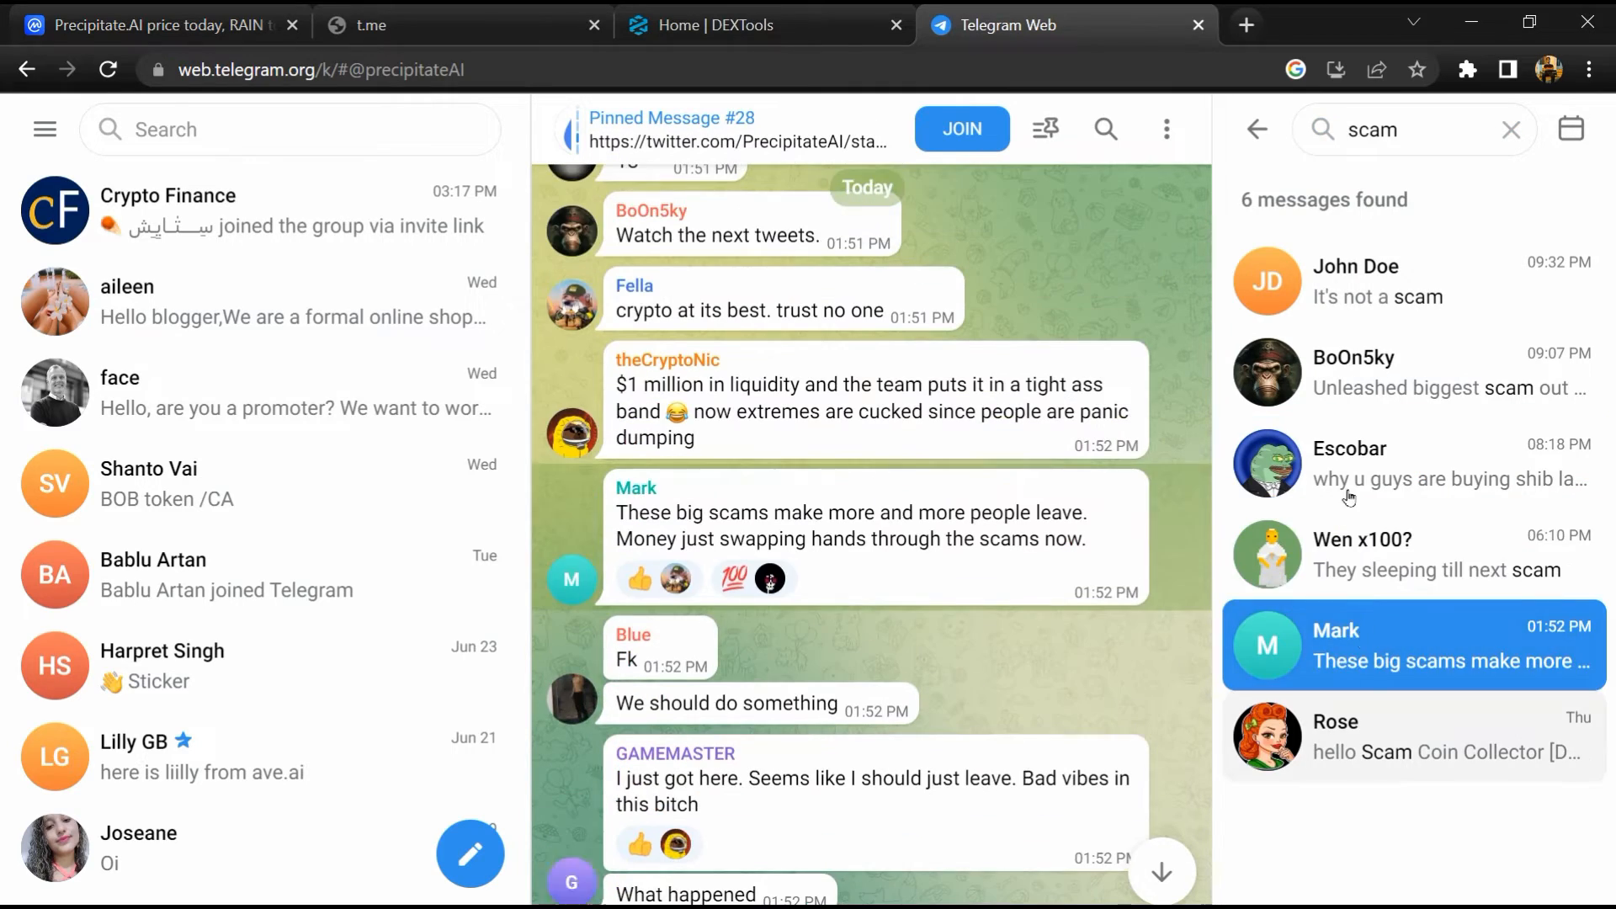
click(1412, 281)
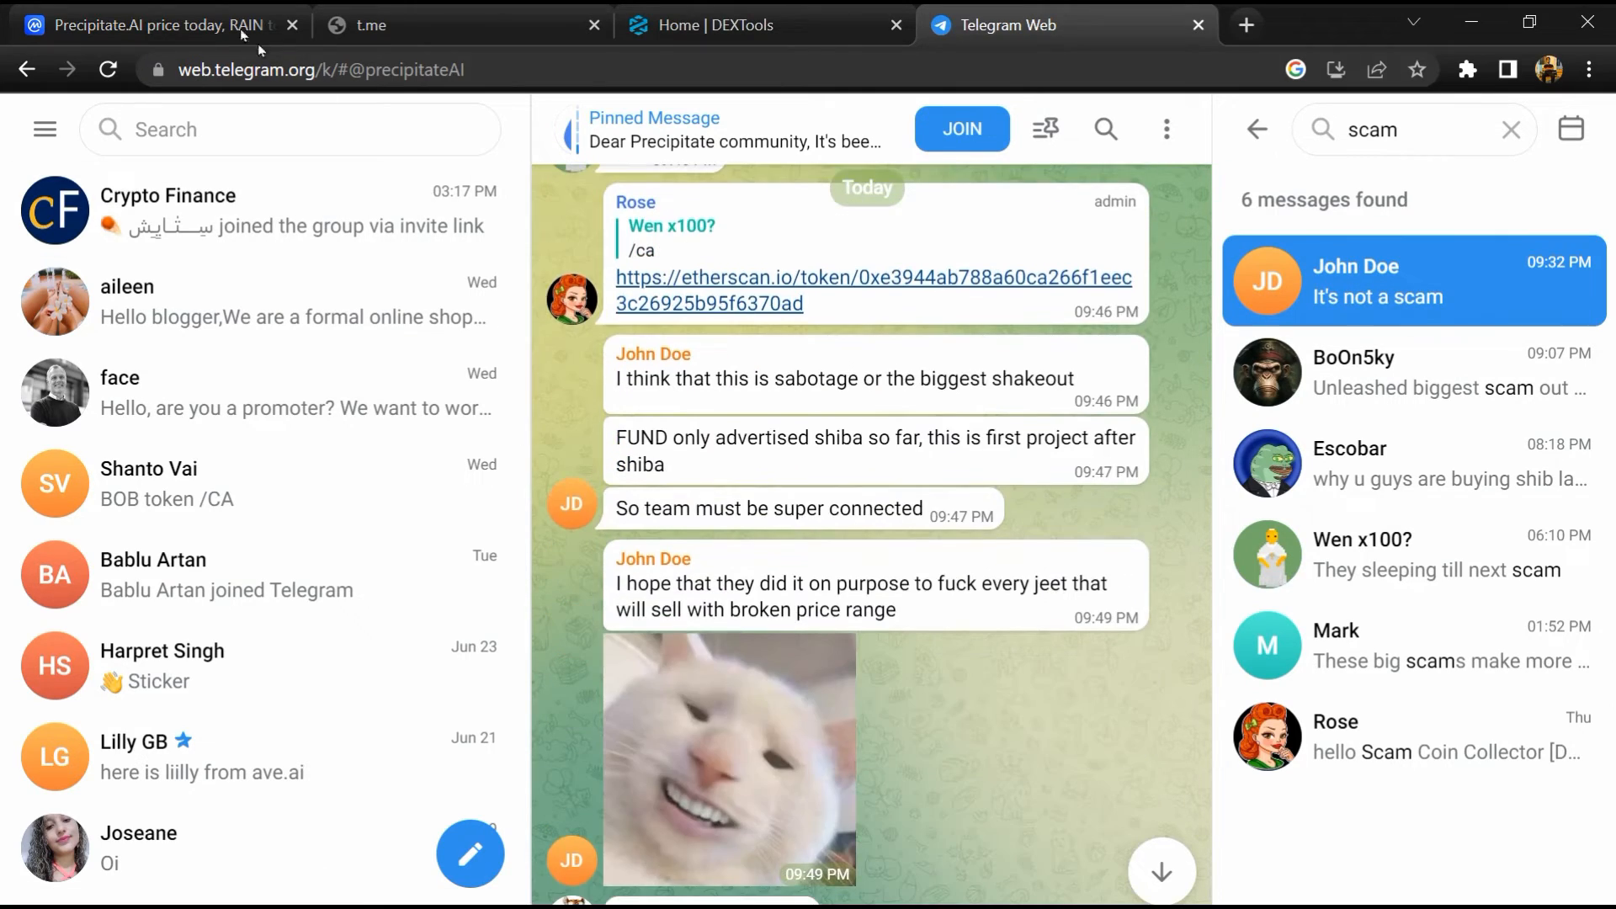
click(155, 25)
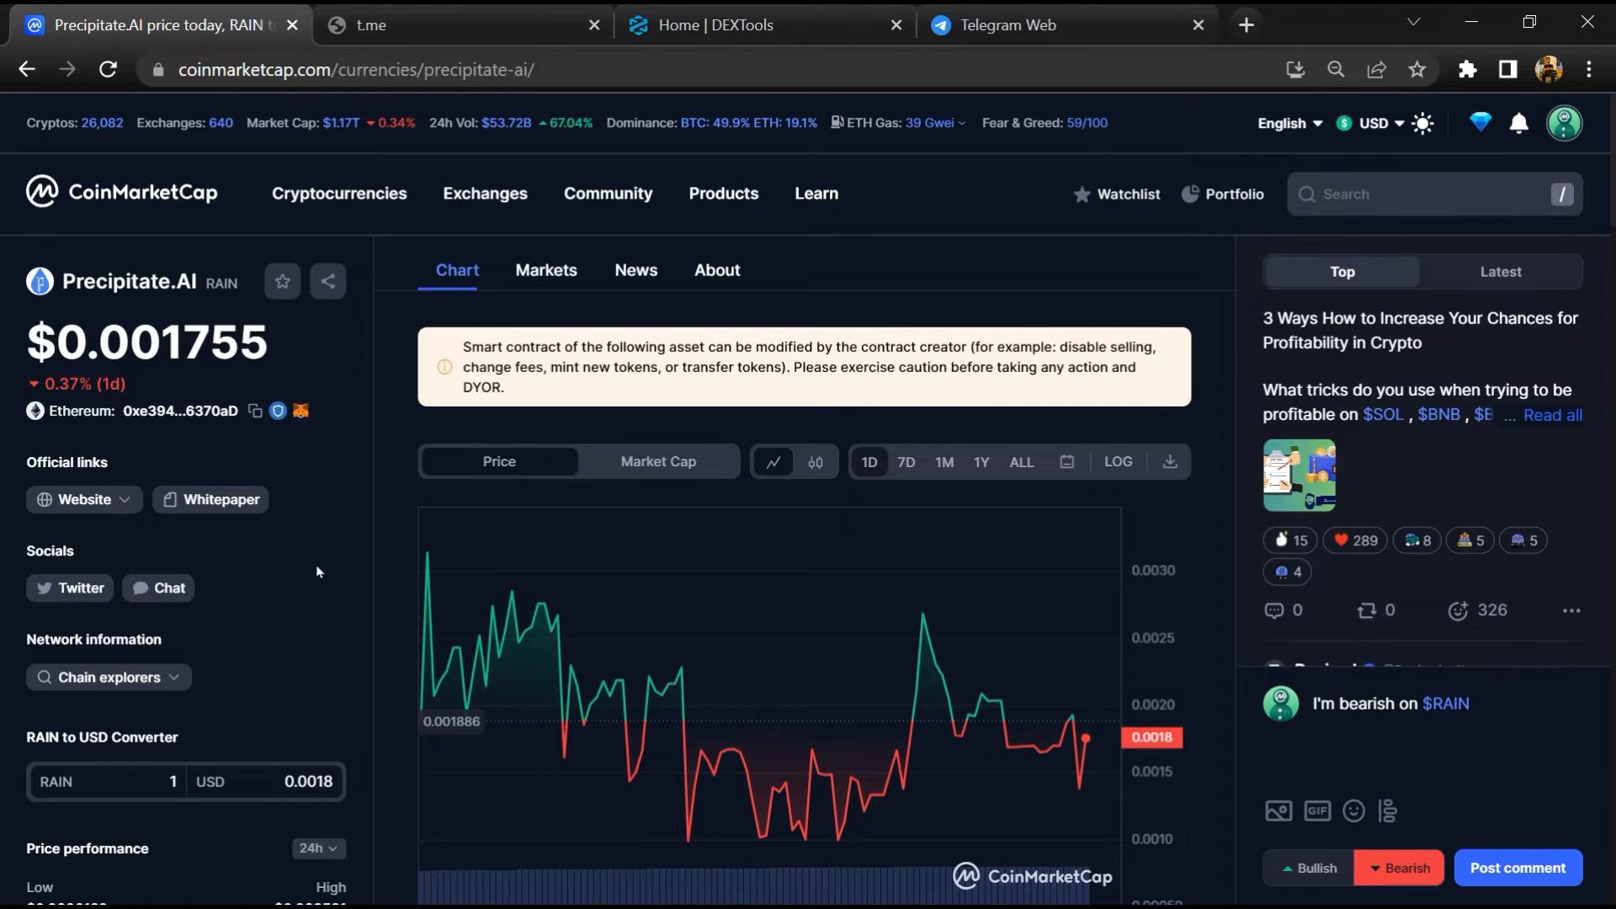
mouse_move(247, 417)
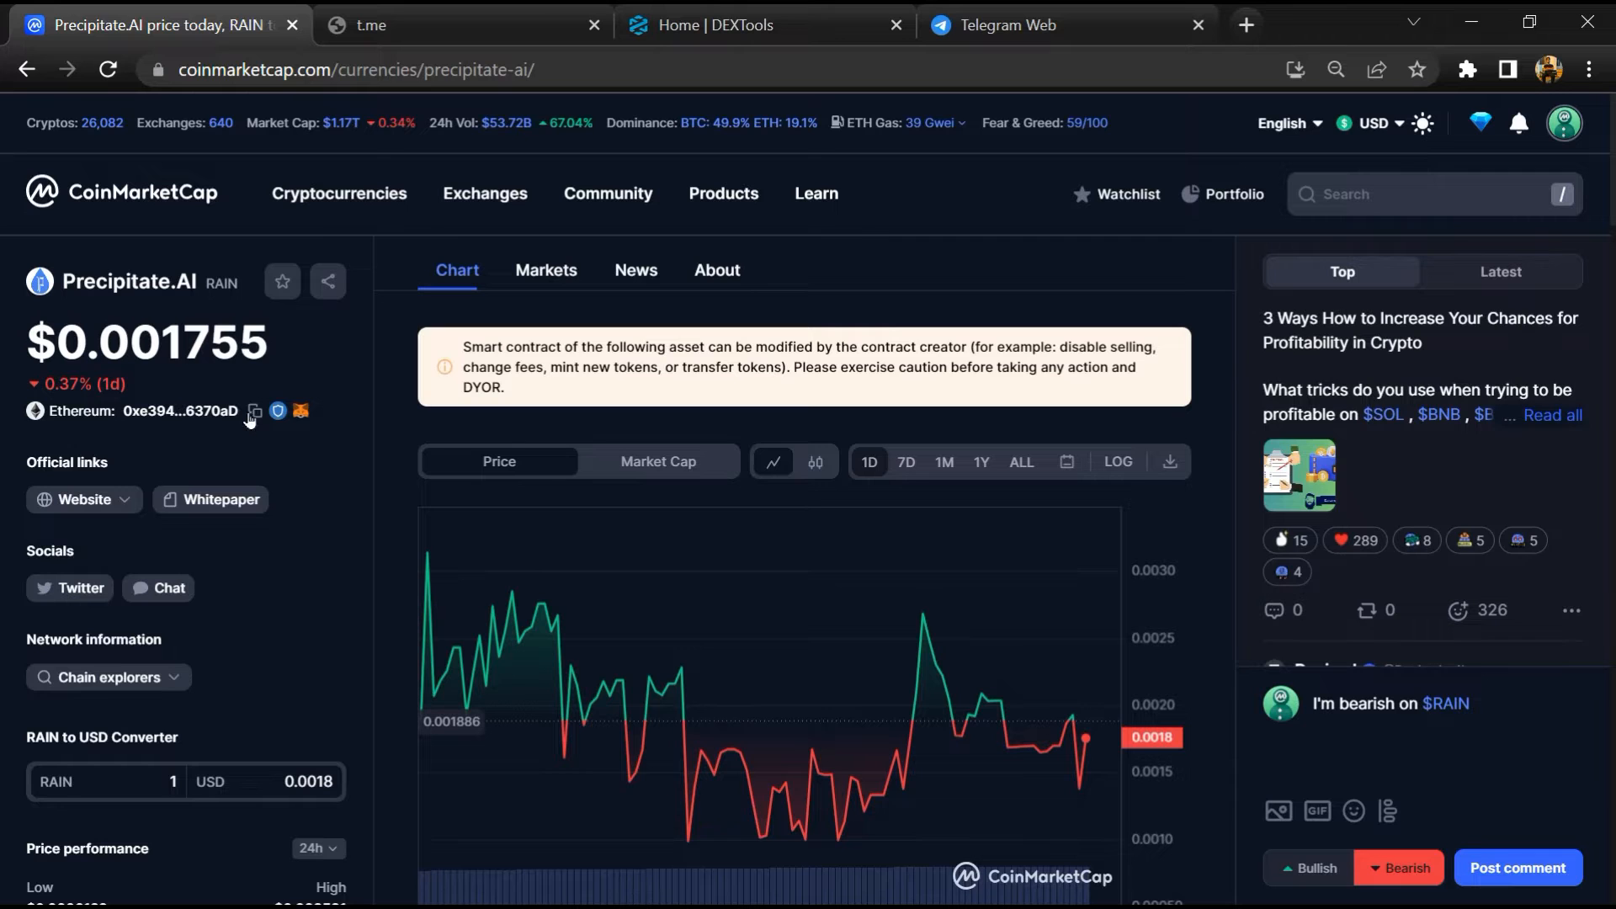
- Copy RAIN's Ethereum contract address from the CoinMarketCap page
click(253, 411)
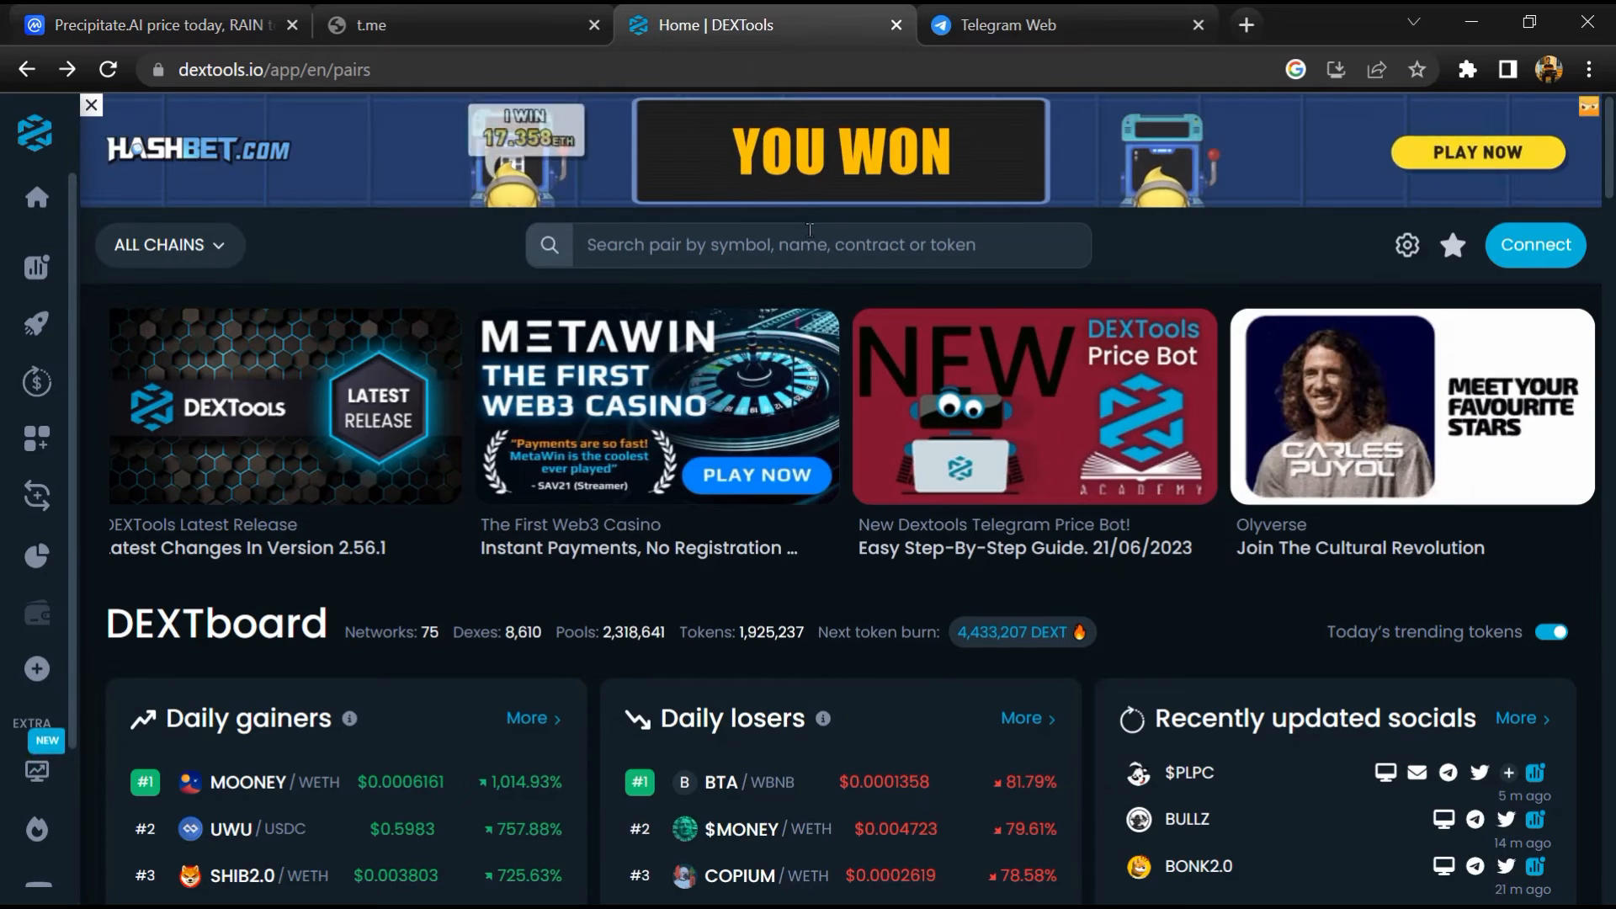
- Search DEXTools for the pasted contract address and open the higher-liquidity RAIN/WETH pair
right_click(772, 130)
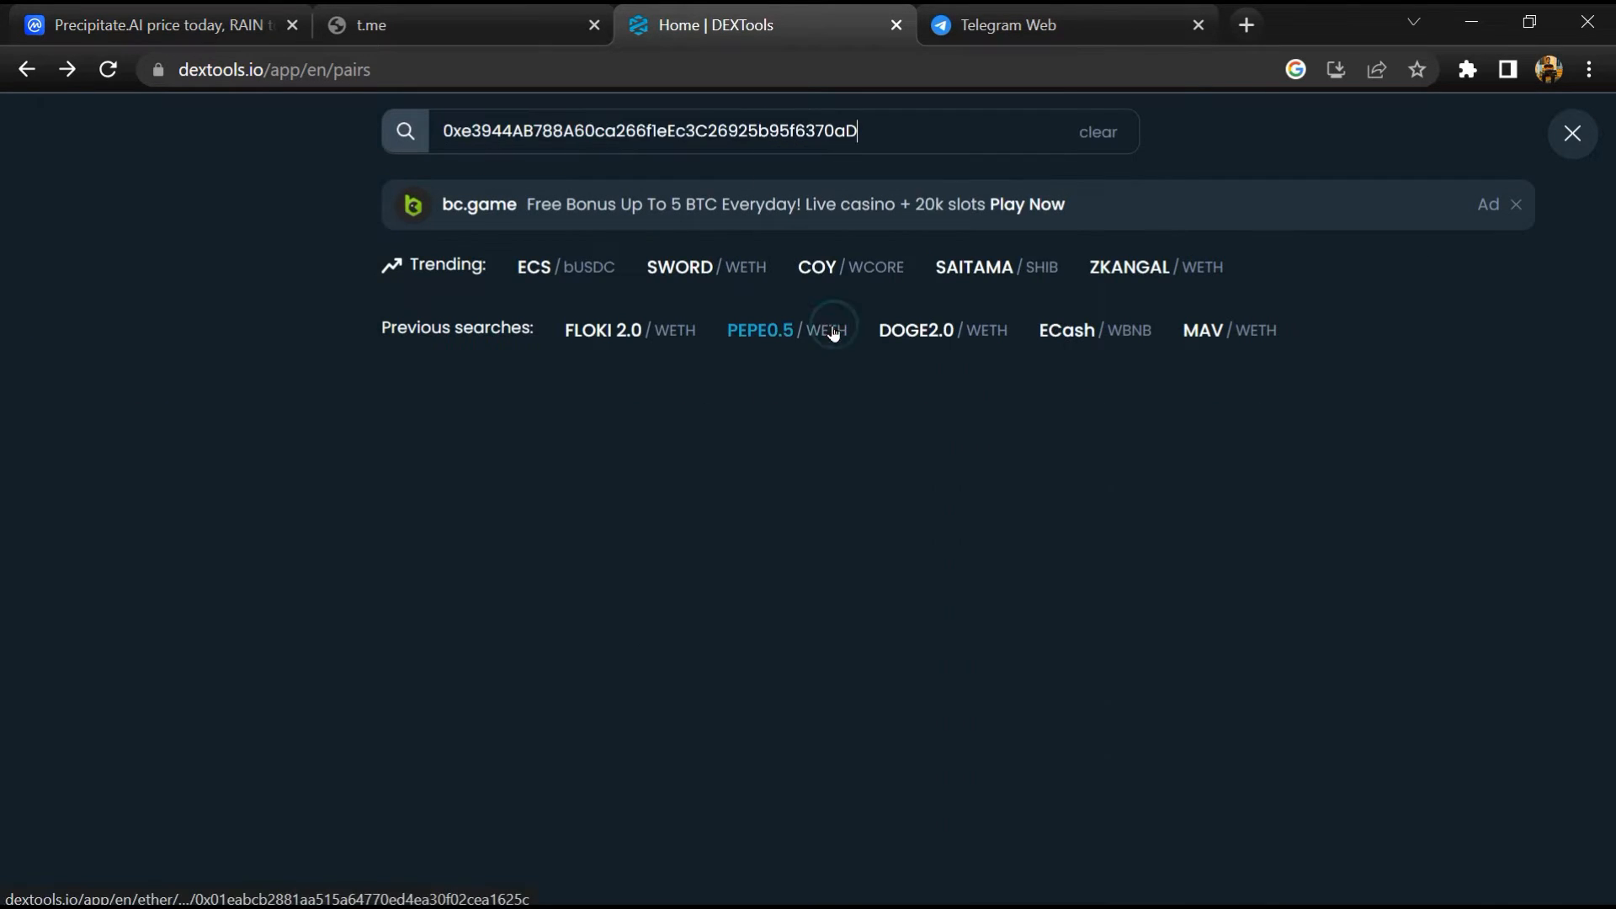
key(Enter)
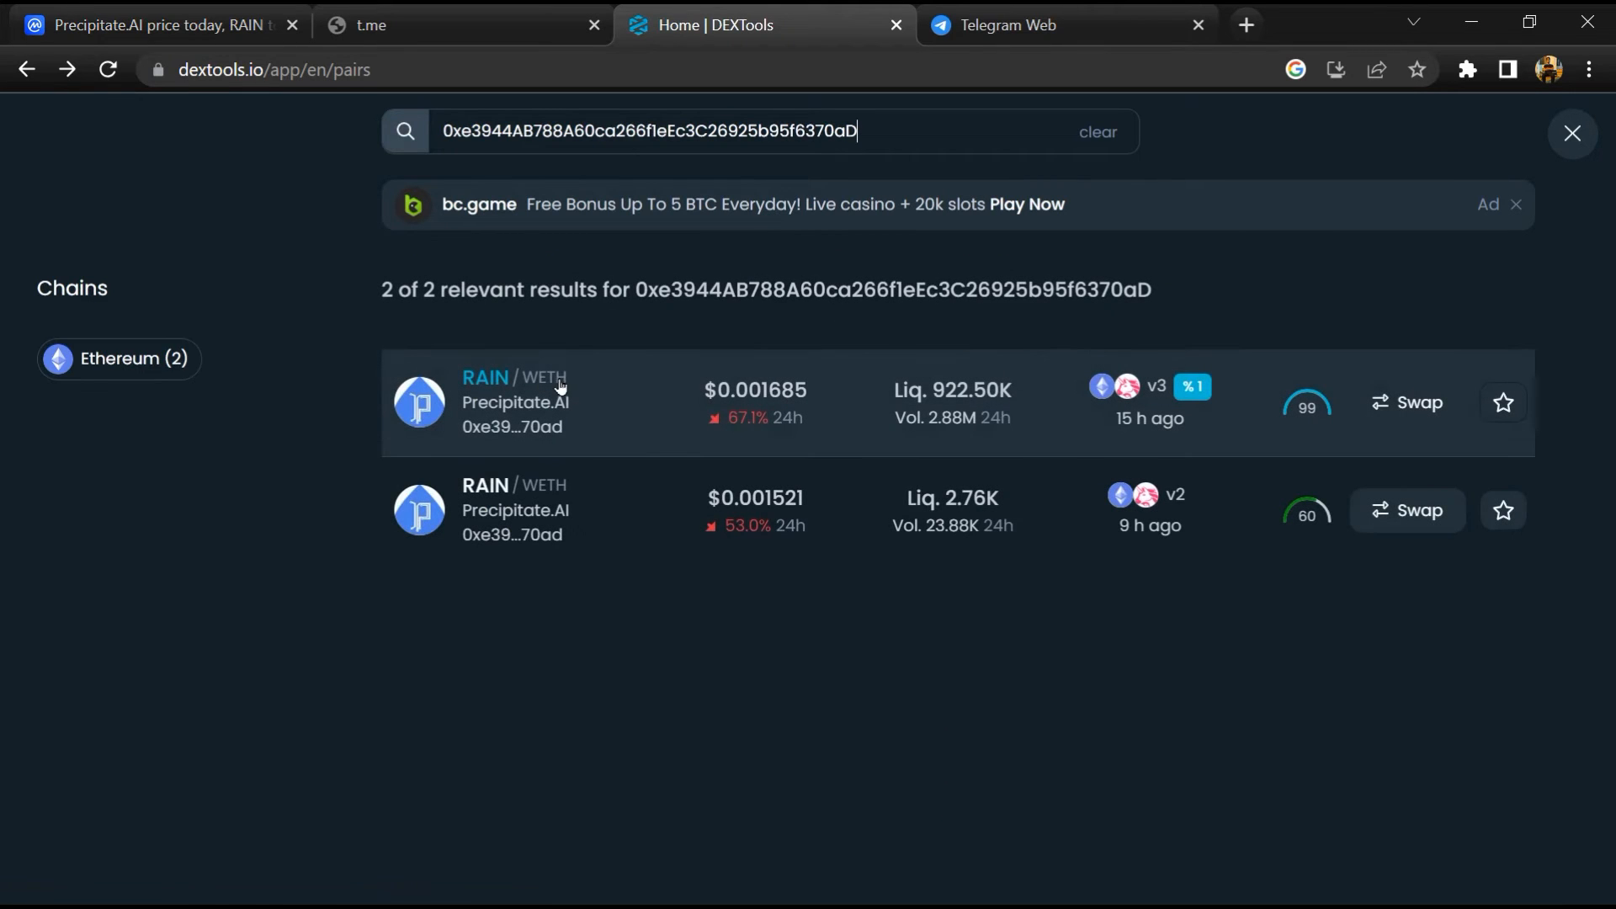
click(485, 378)
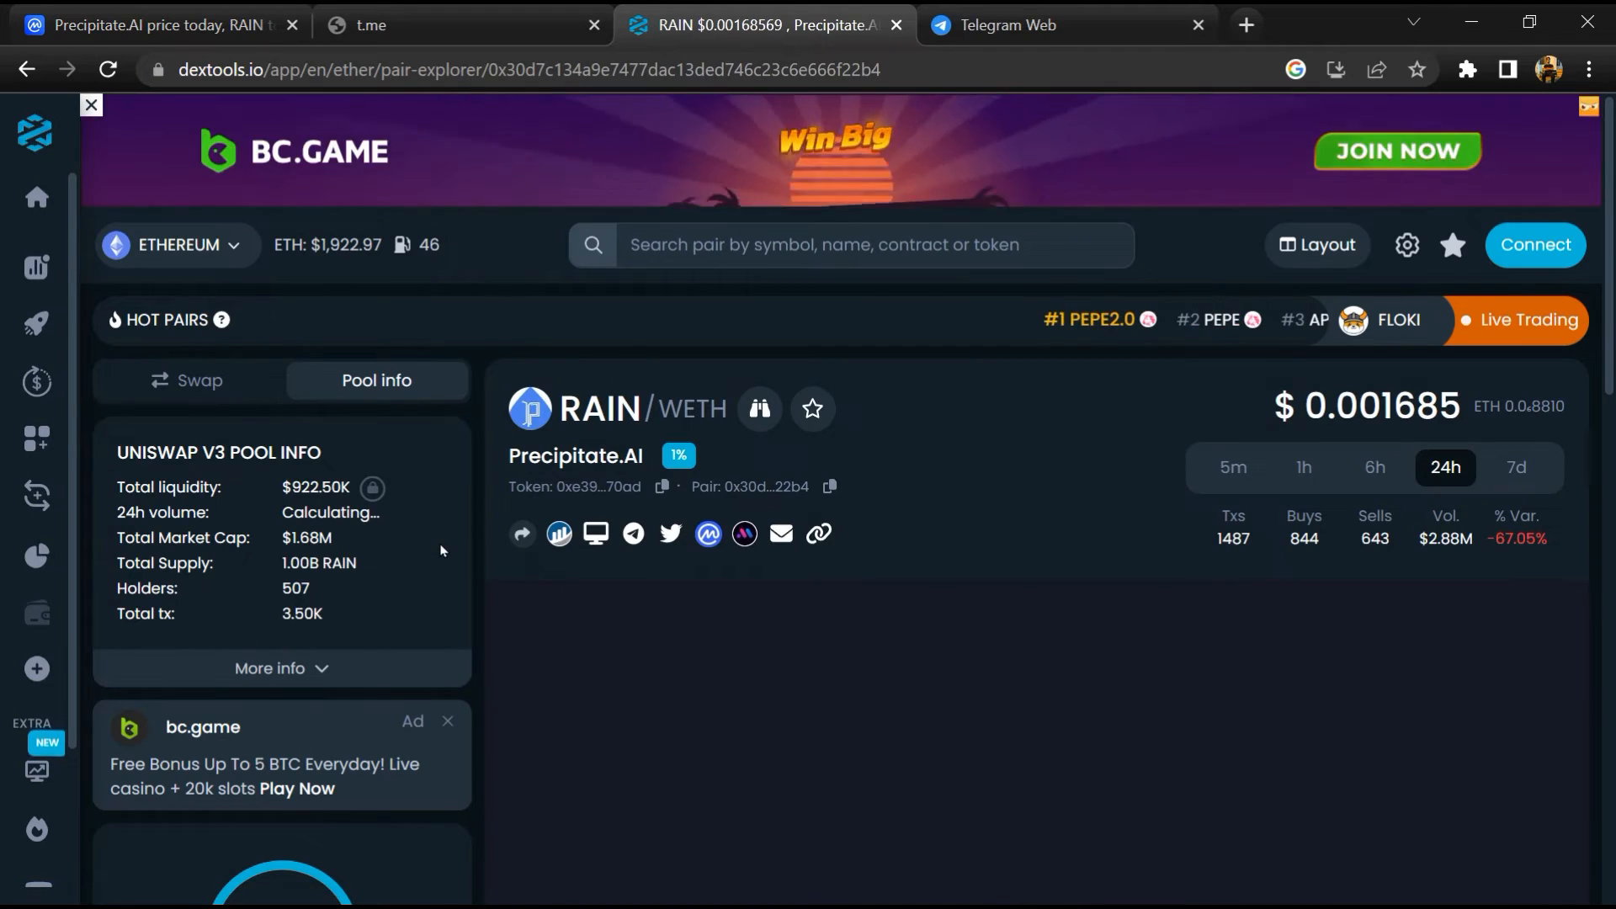
- Look back through older trades in the pair's Trade History, then return to CoinMarketCap
scroll(down, 3)
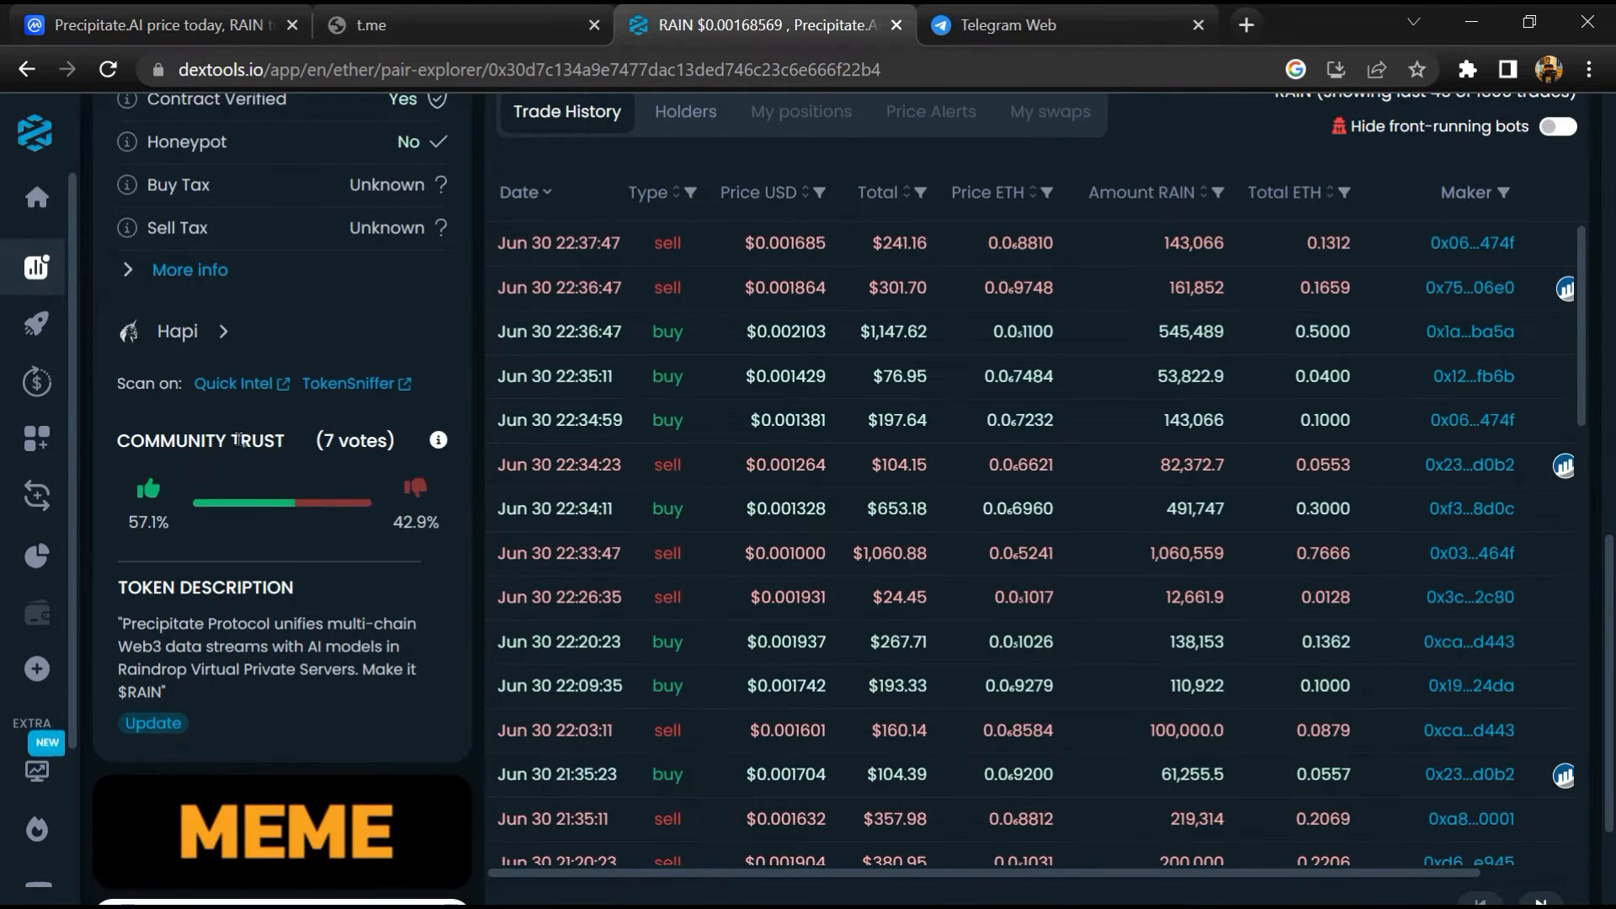
double_click(145, 522)
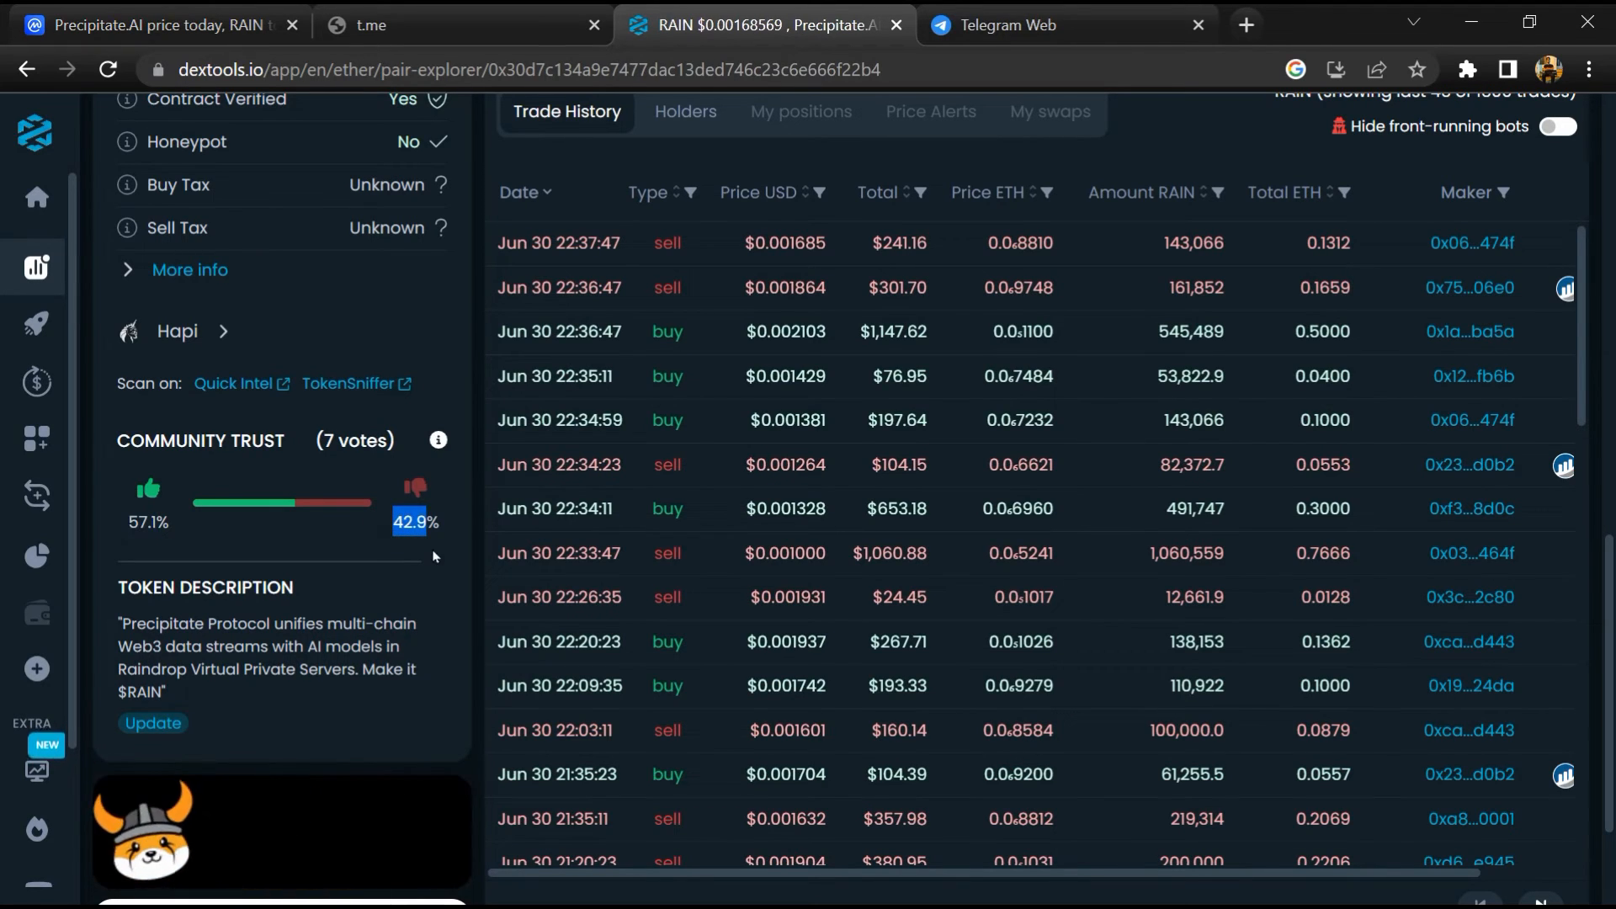
scroll(down, 3)
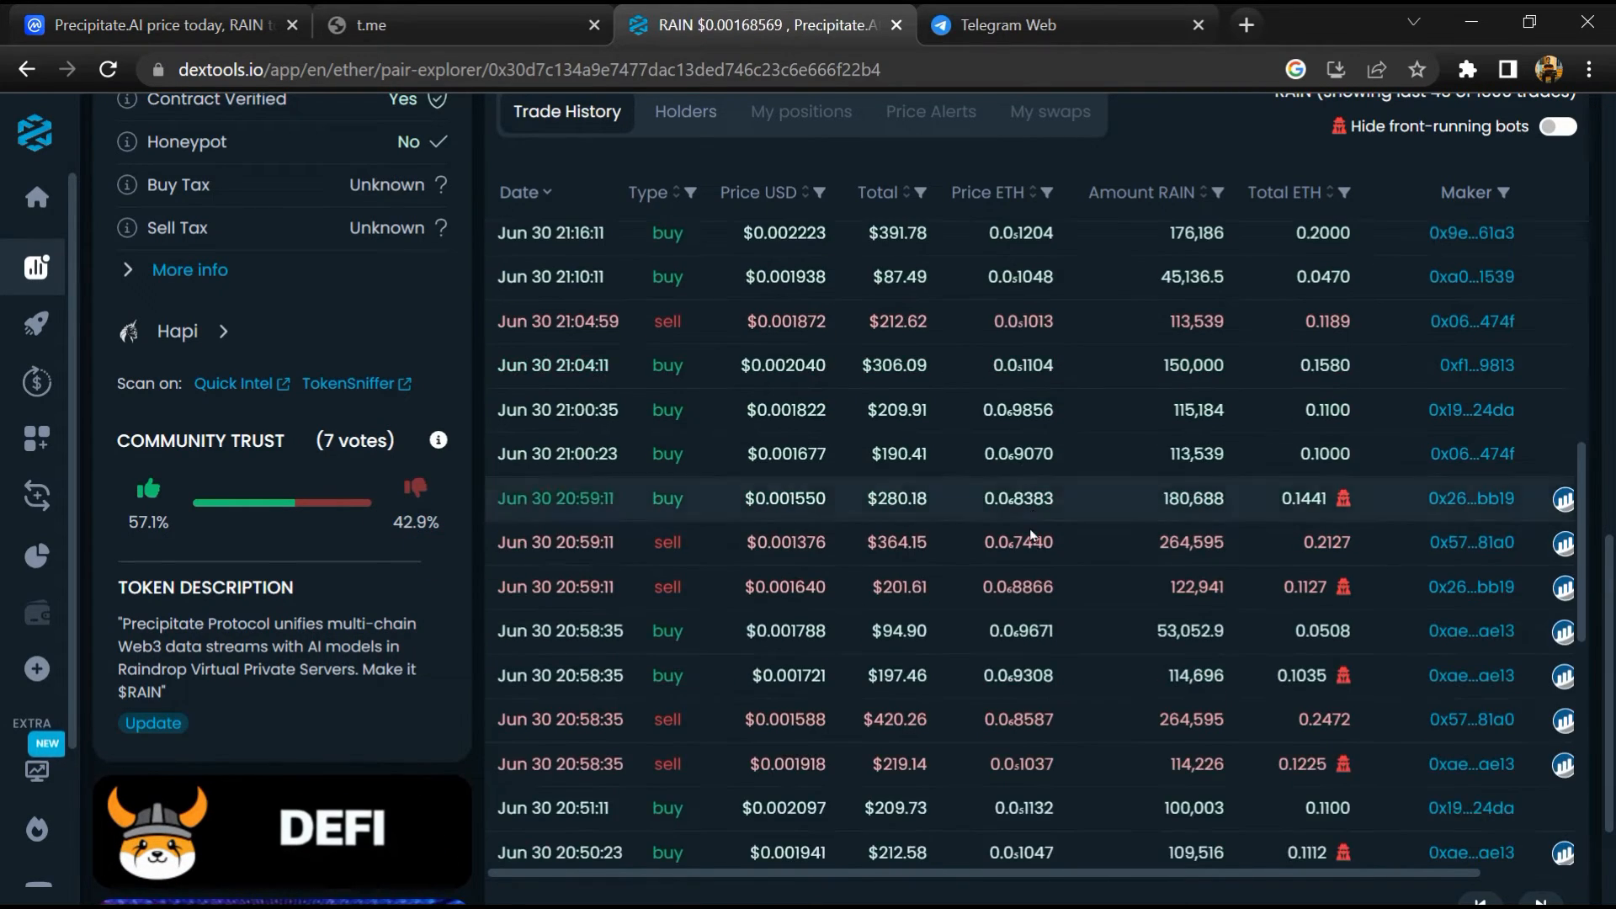
scroll(down, 3)
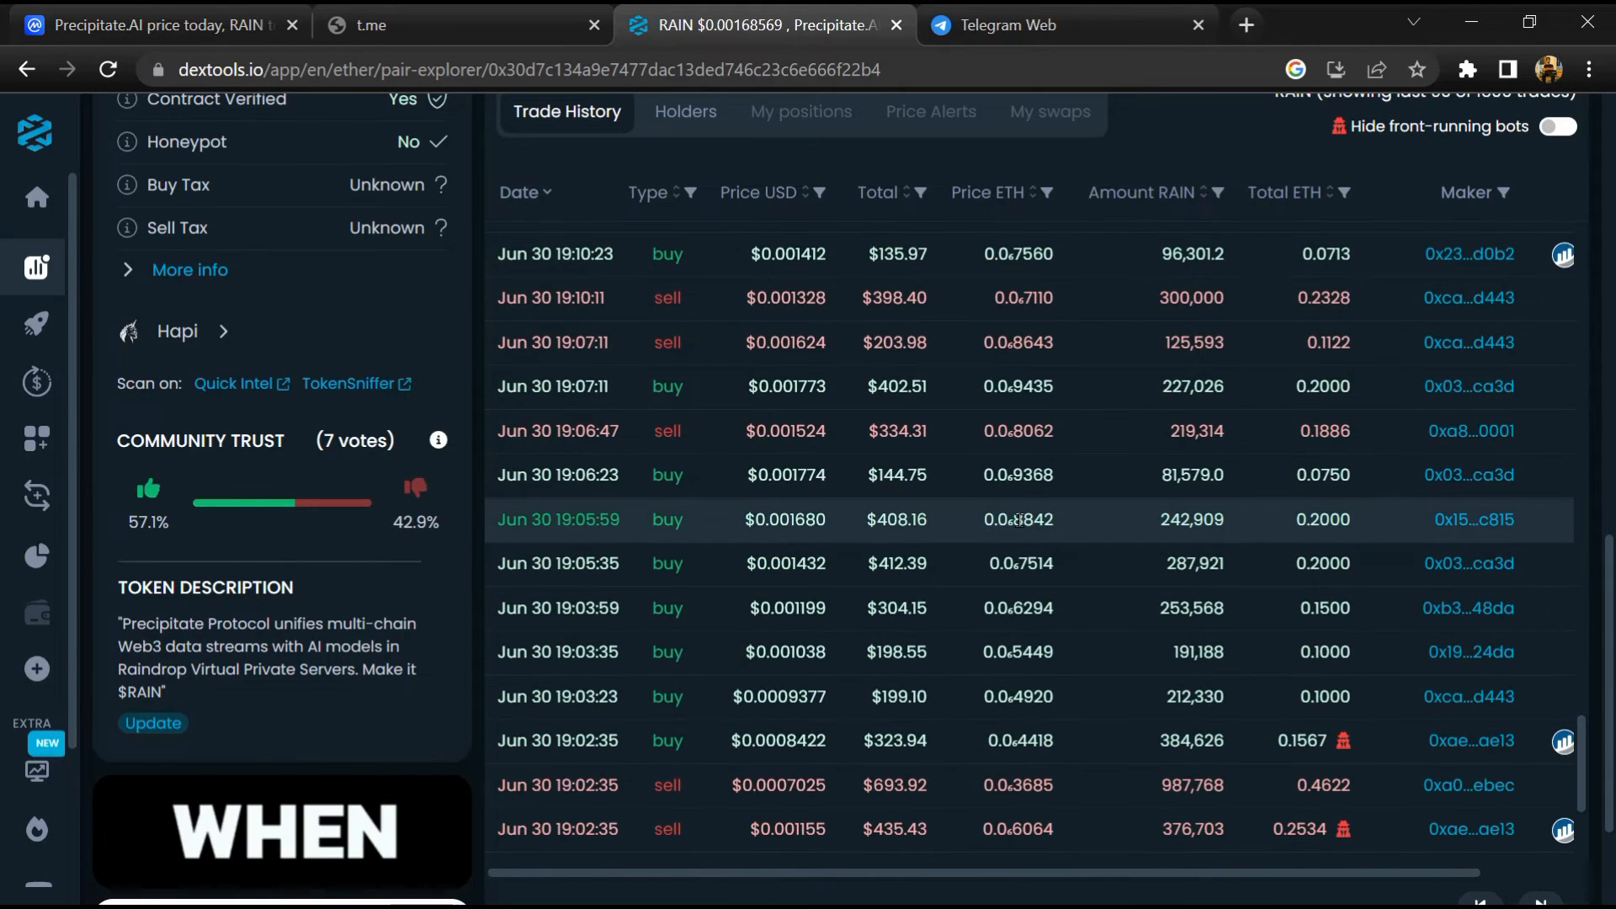
click(155, 25)
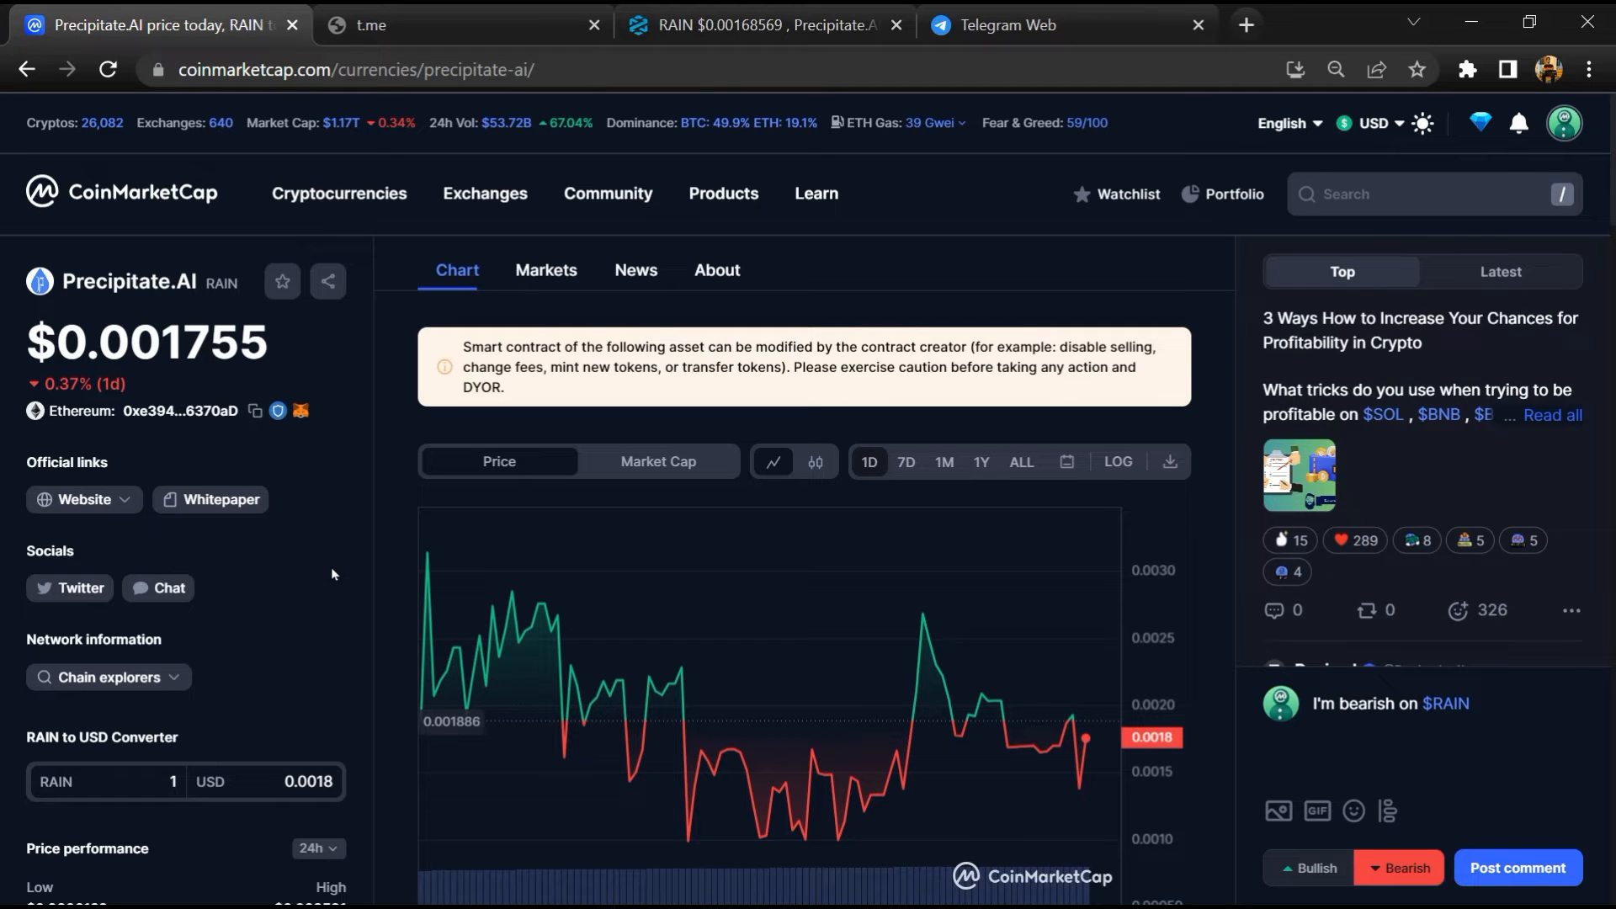
- Show RAIN's Markets list with the Uniswap WETH/RAIN pairs and follow the Ethereum contract link
click(545, 269)
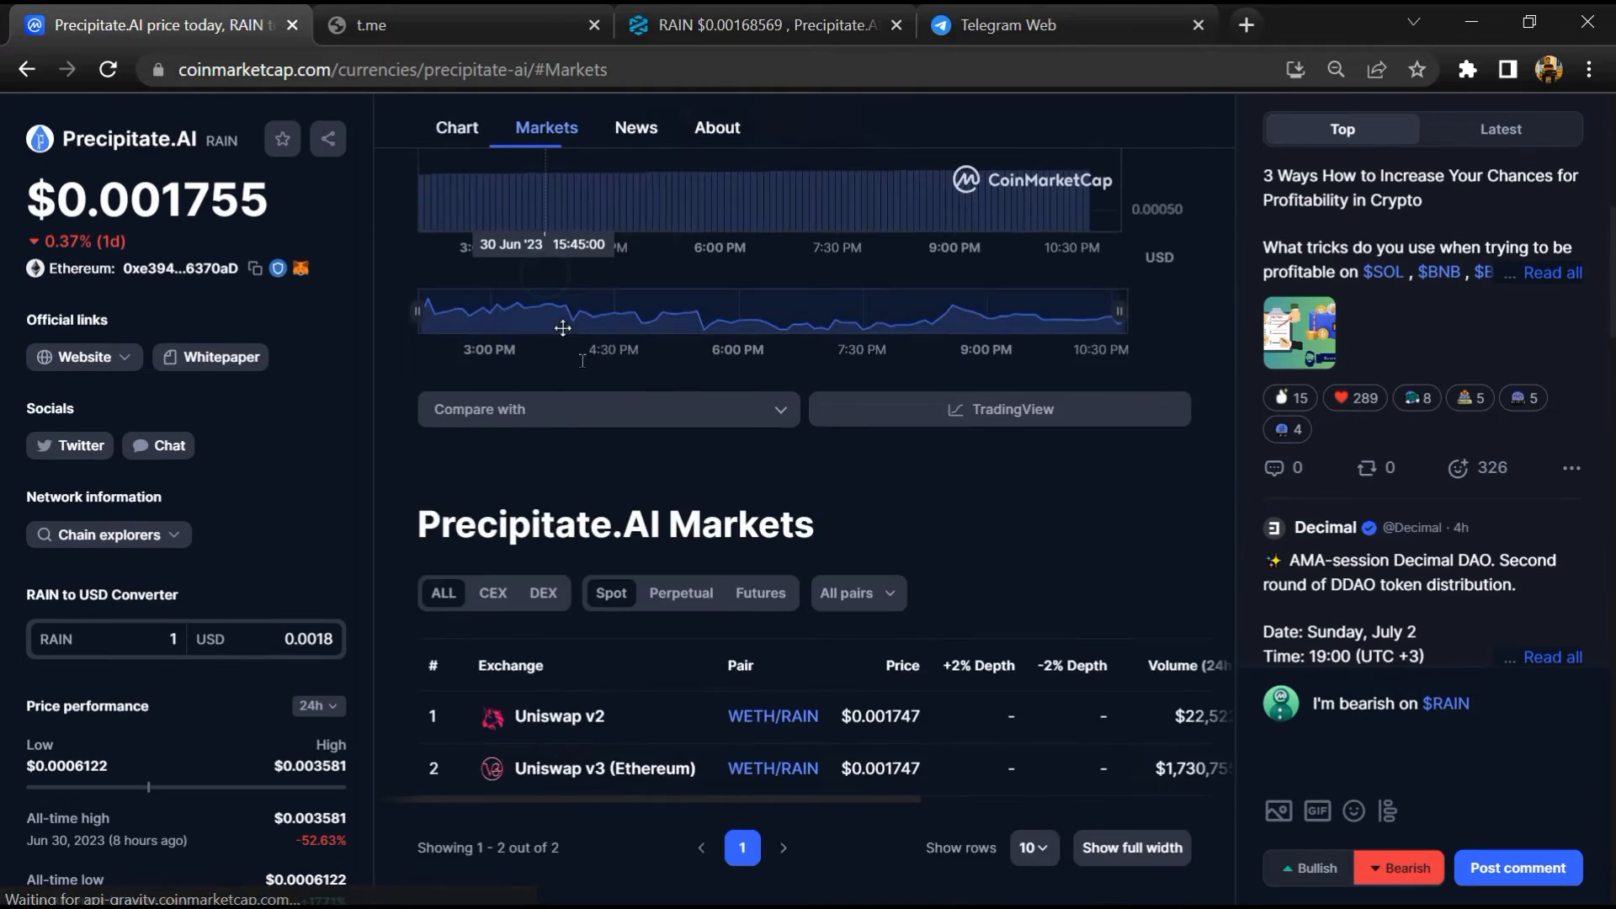
scroll(down, 3)
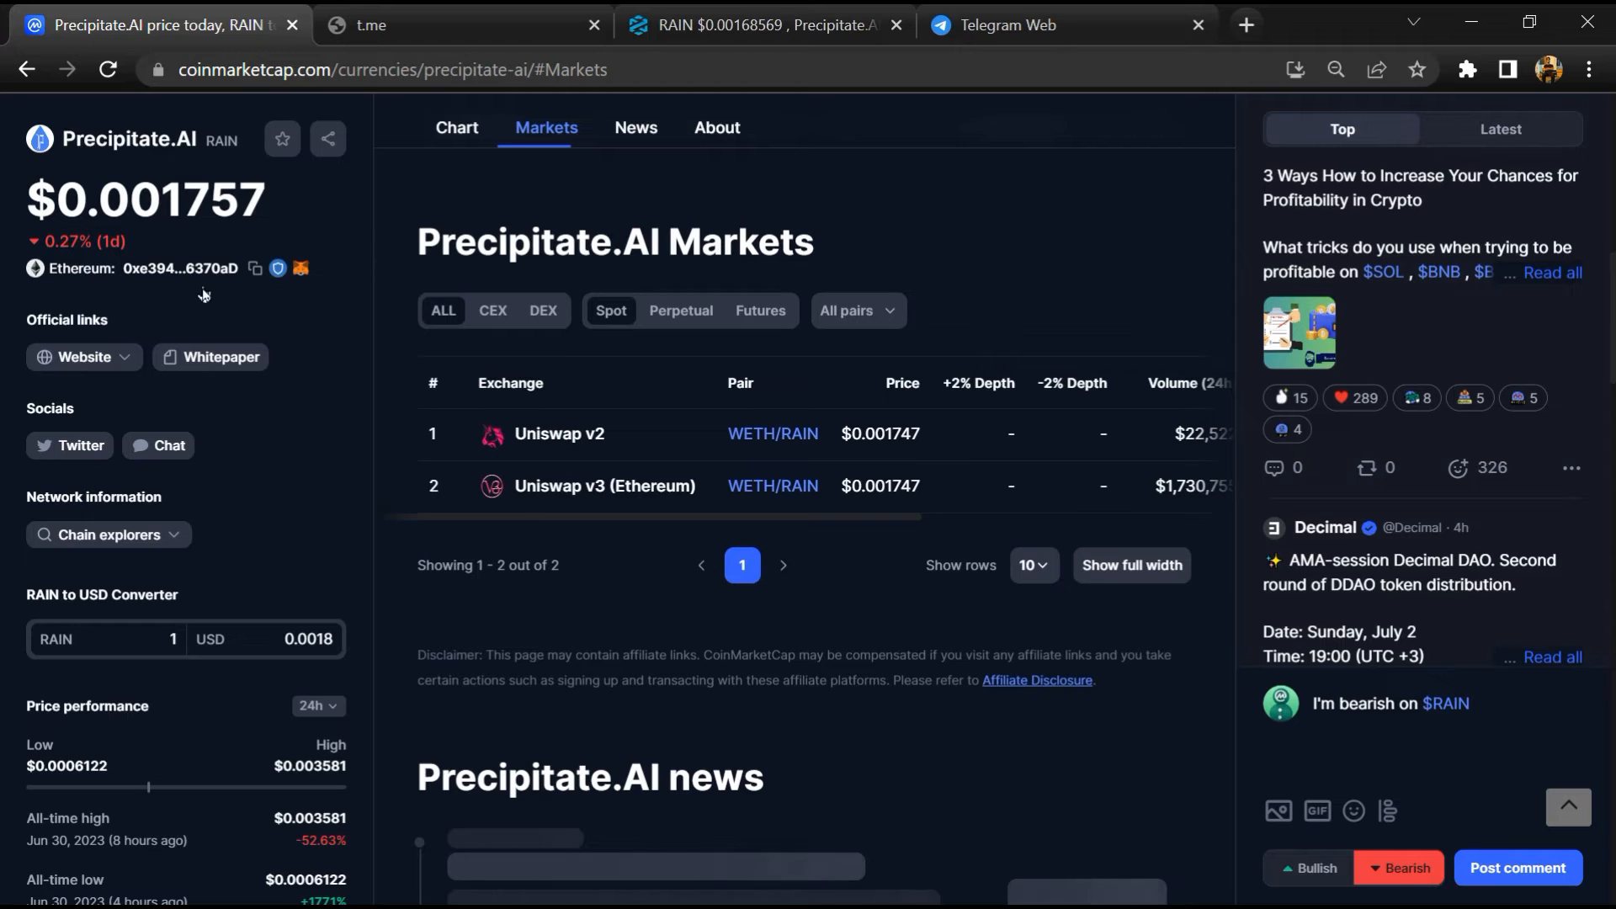
click(176, 268)
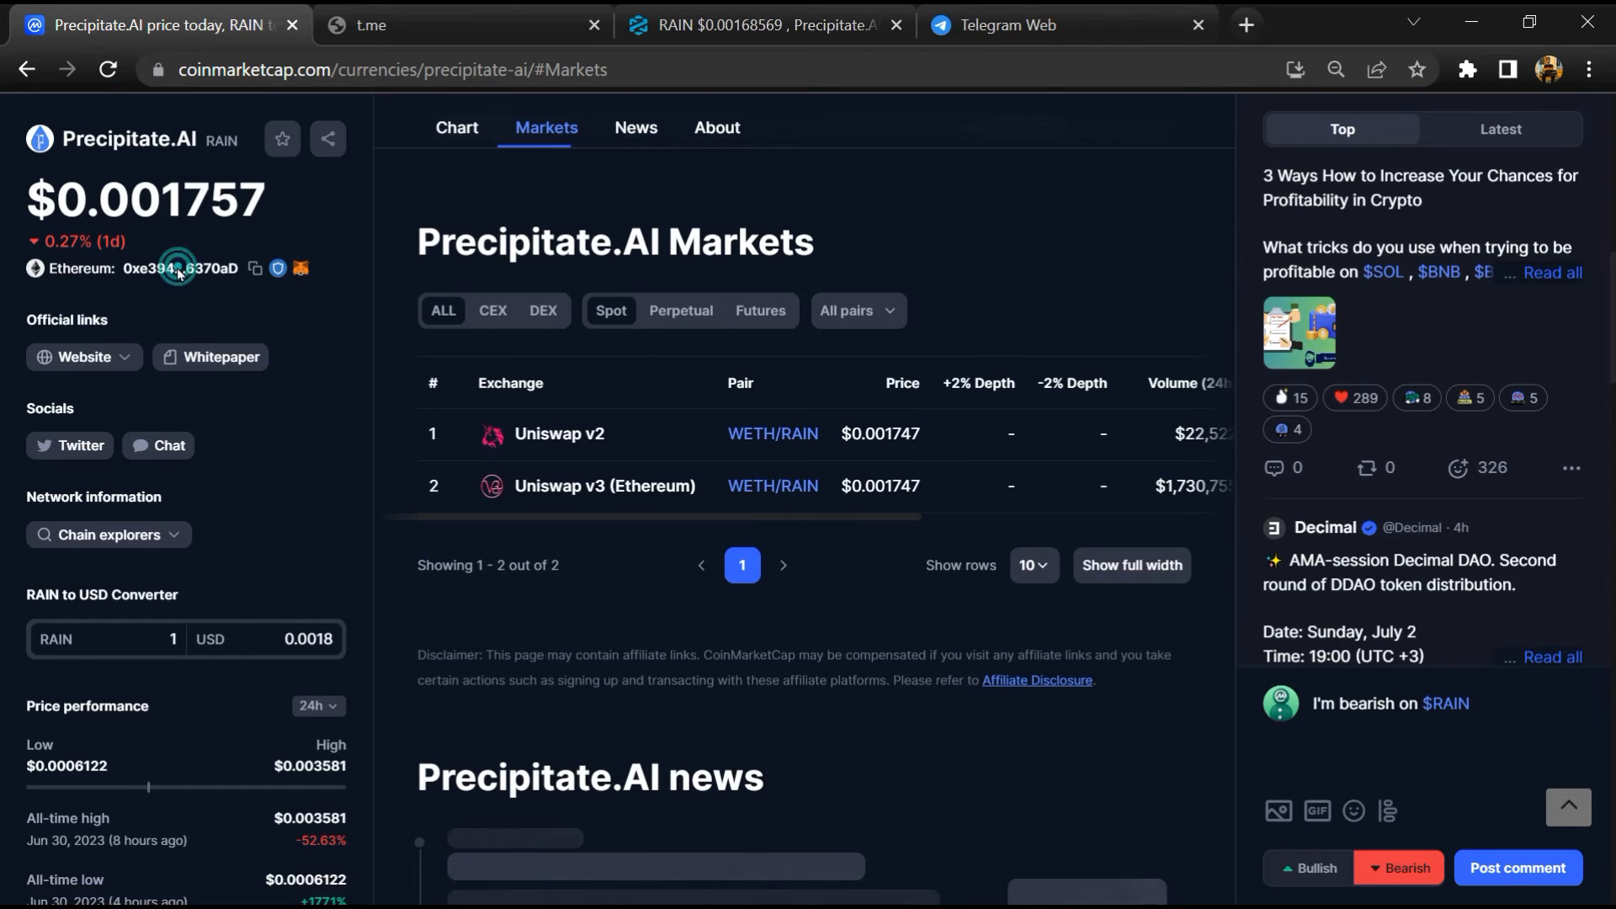
- Load RAIN on Etherscan and review its 505 holders, led by the Uniswap V3 pool at 48.4471%
click(195, 267)
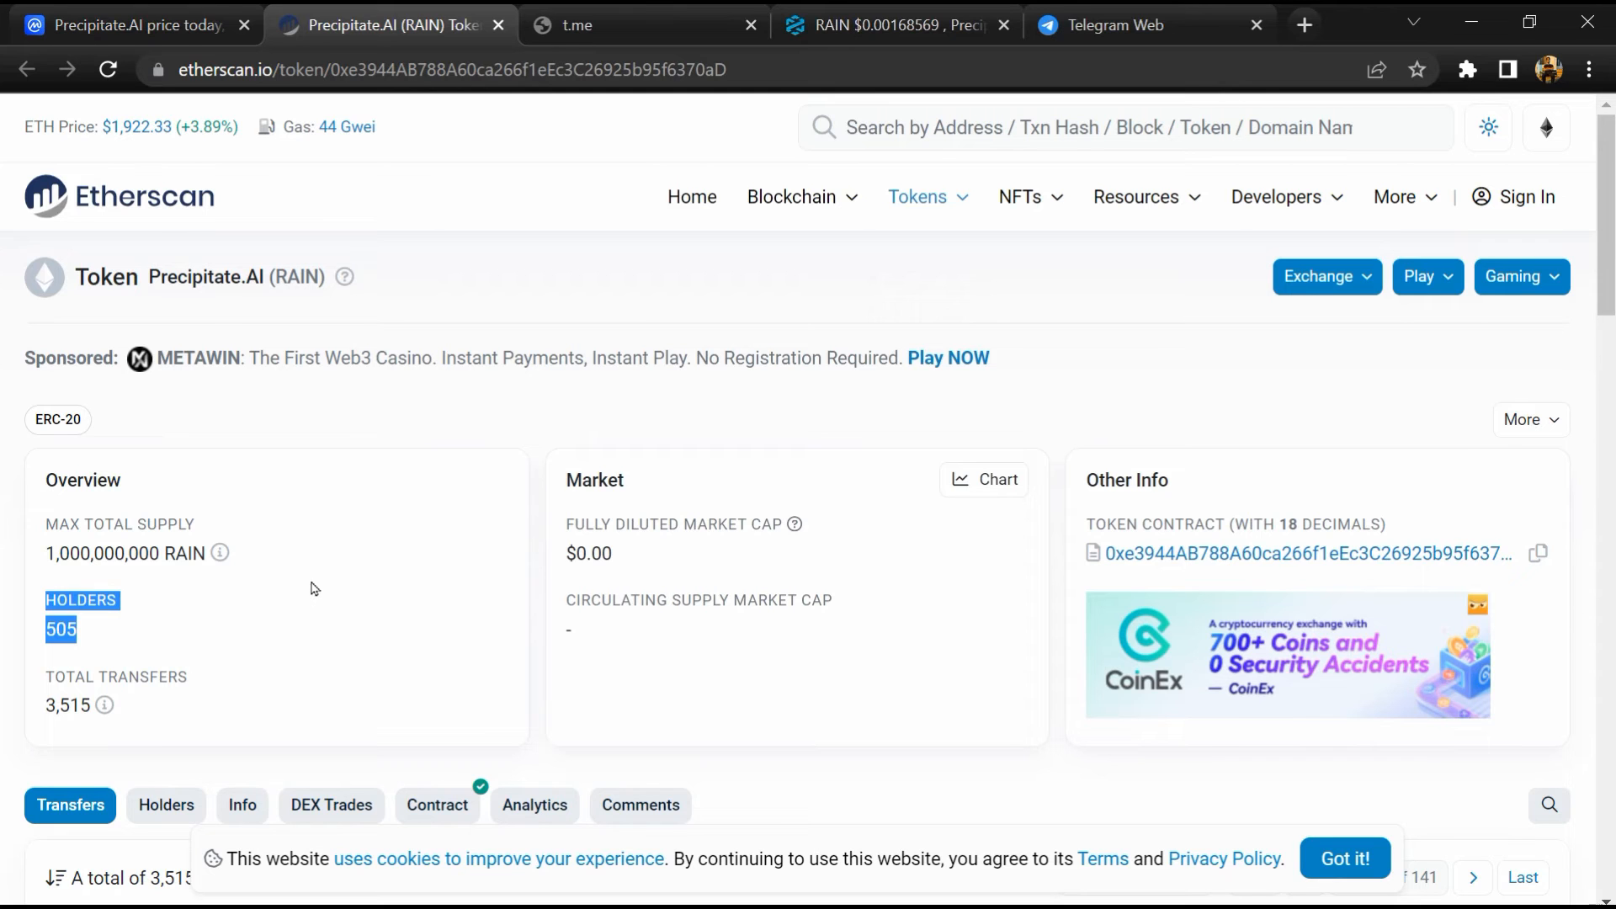
scroll(down, 3)
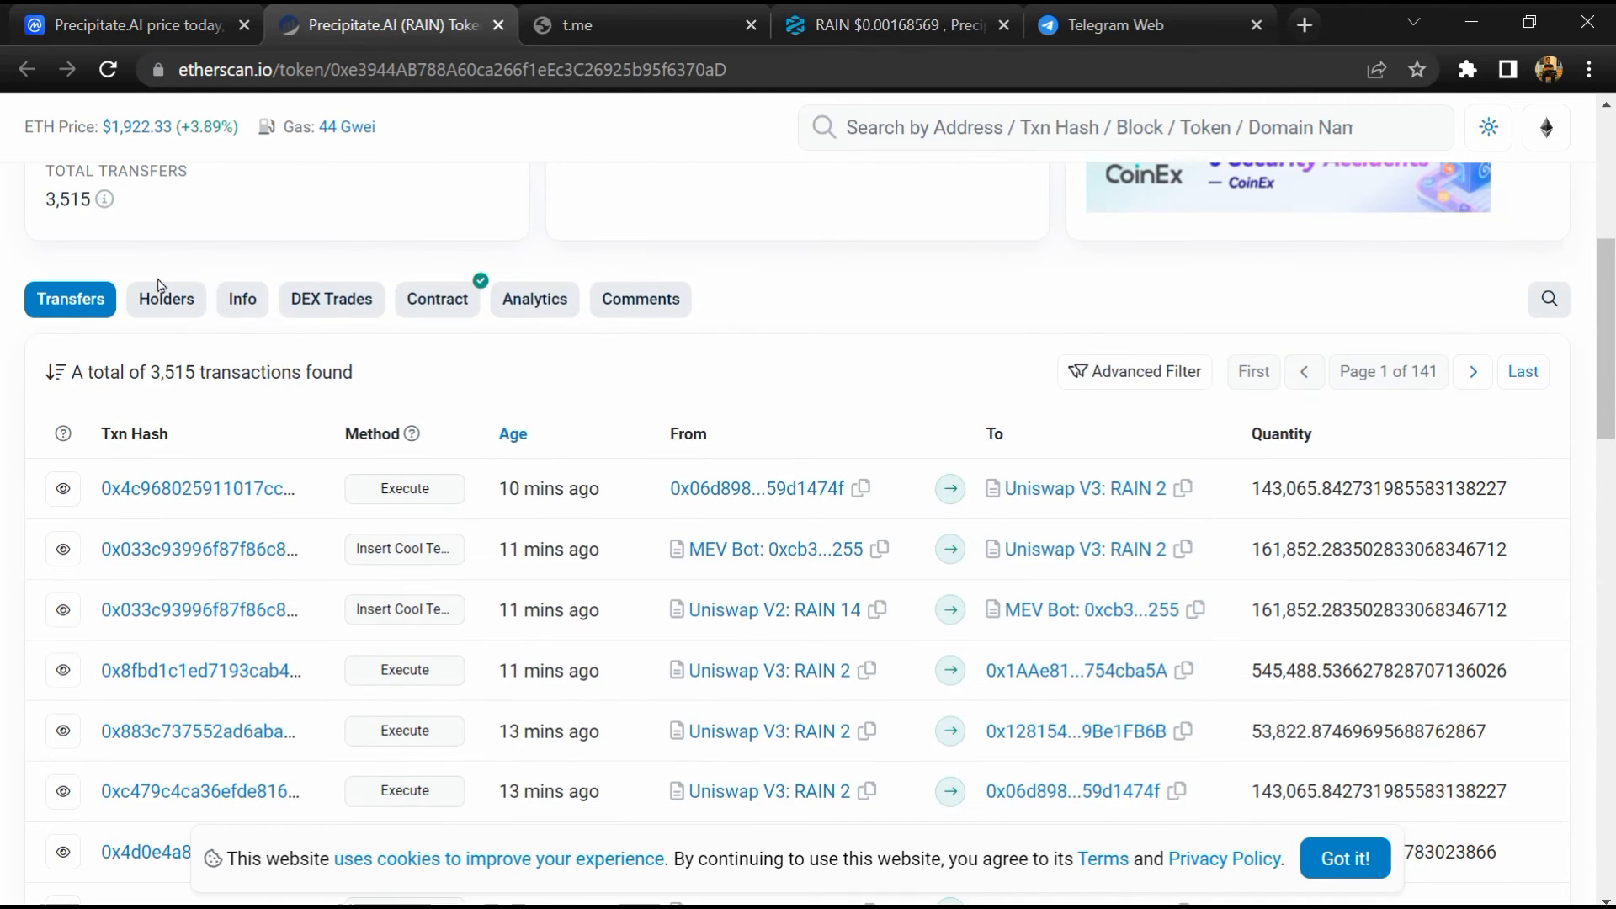
click(167, 299)
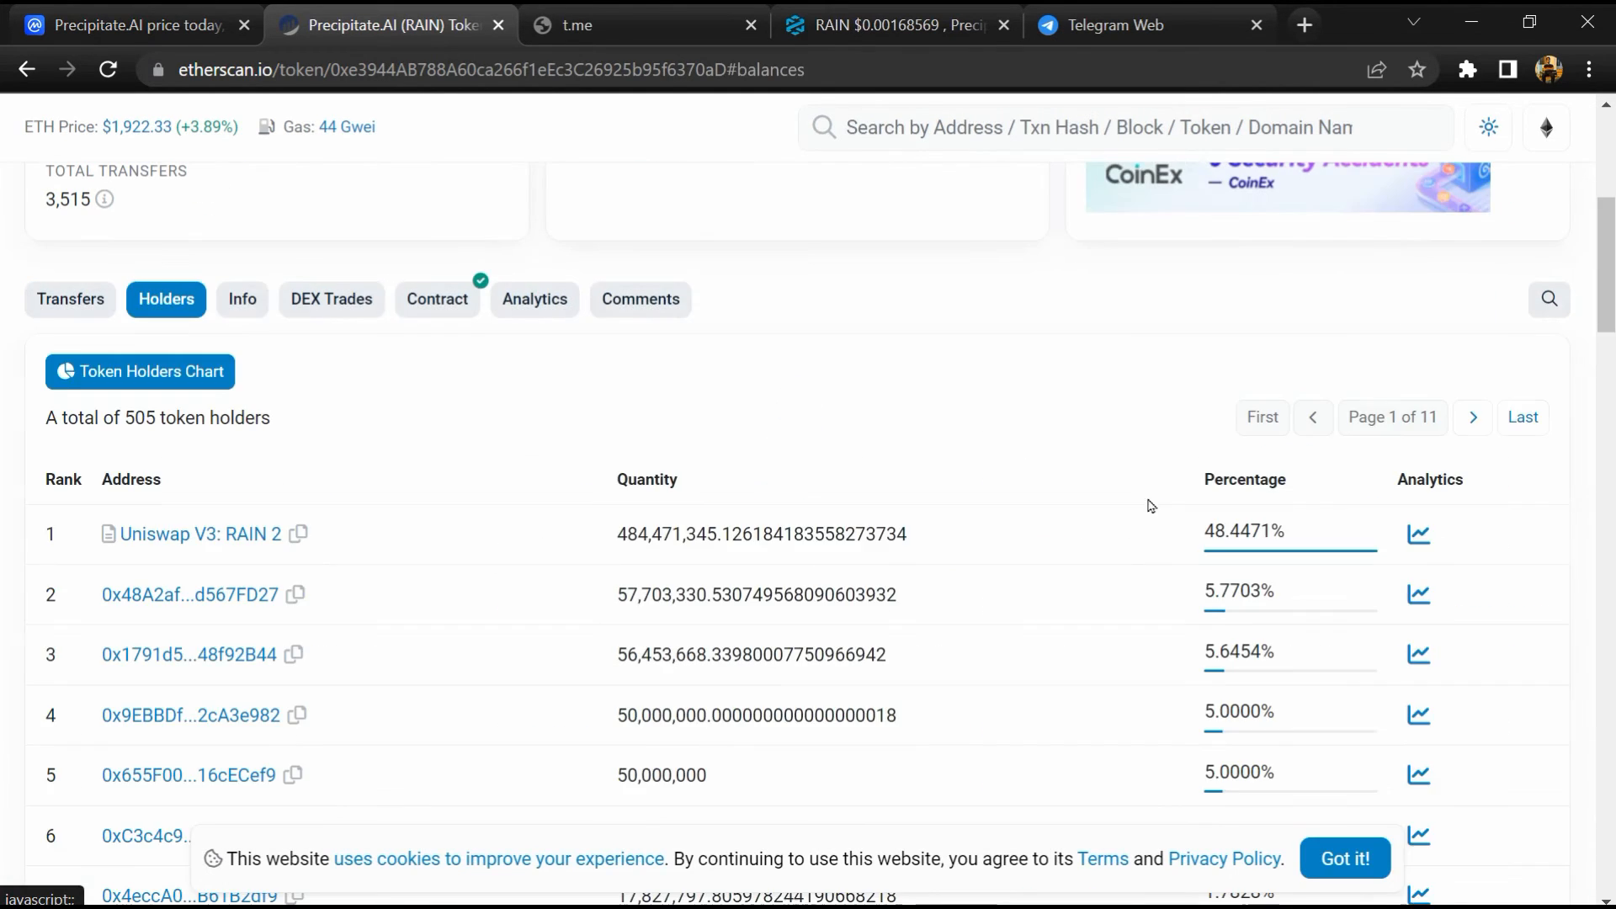
scroll(down, 3)
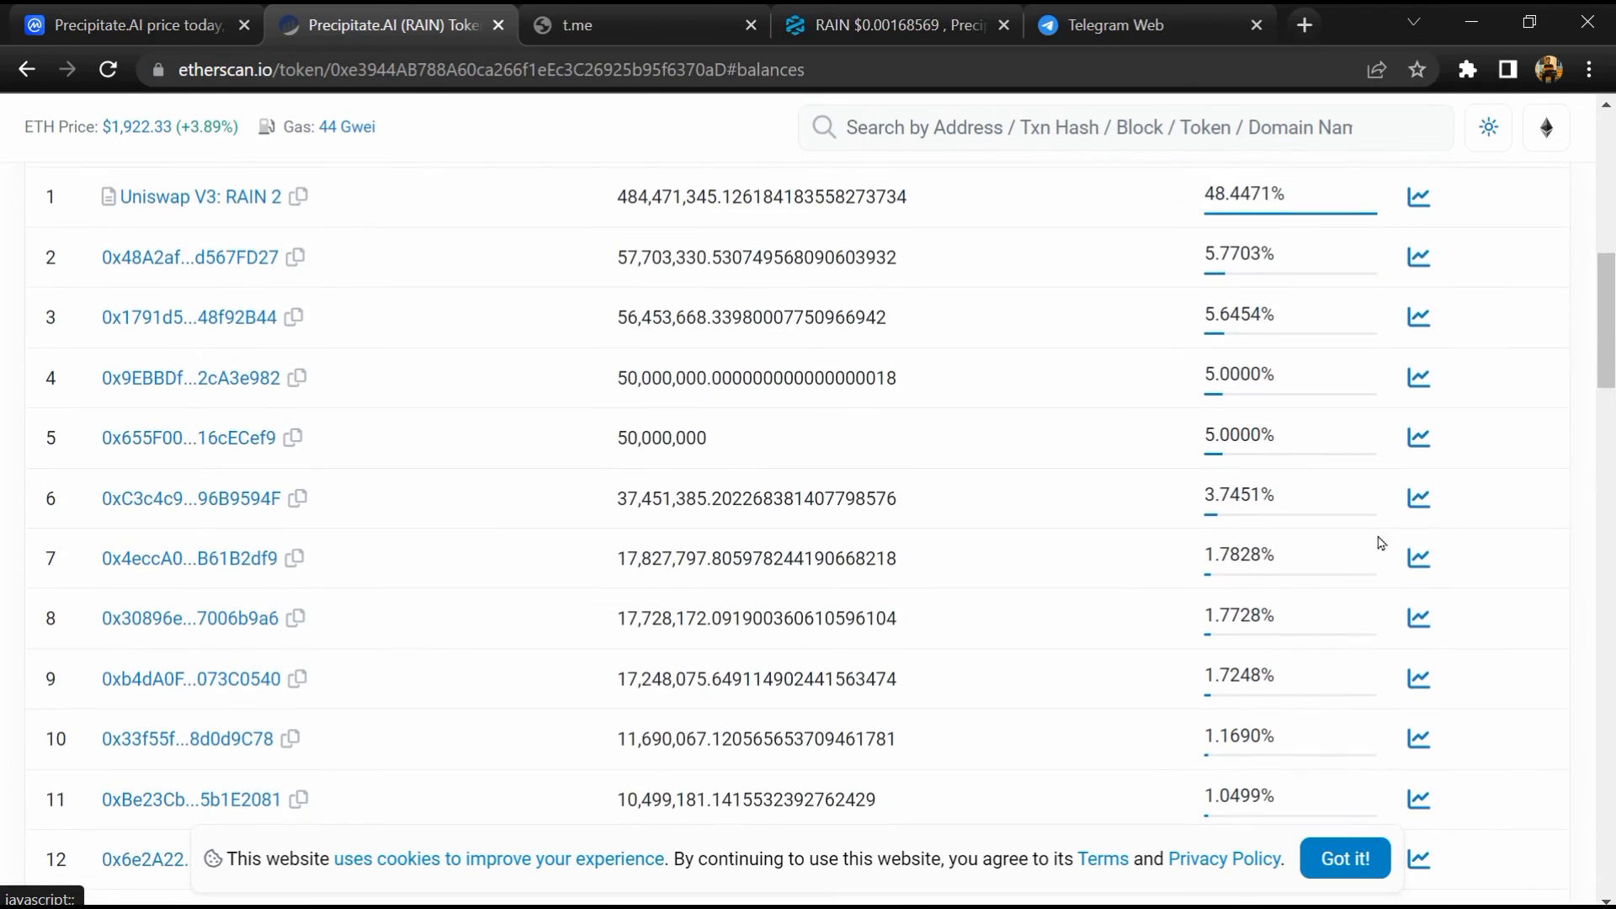
scroll(down, 3)
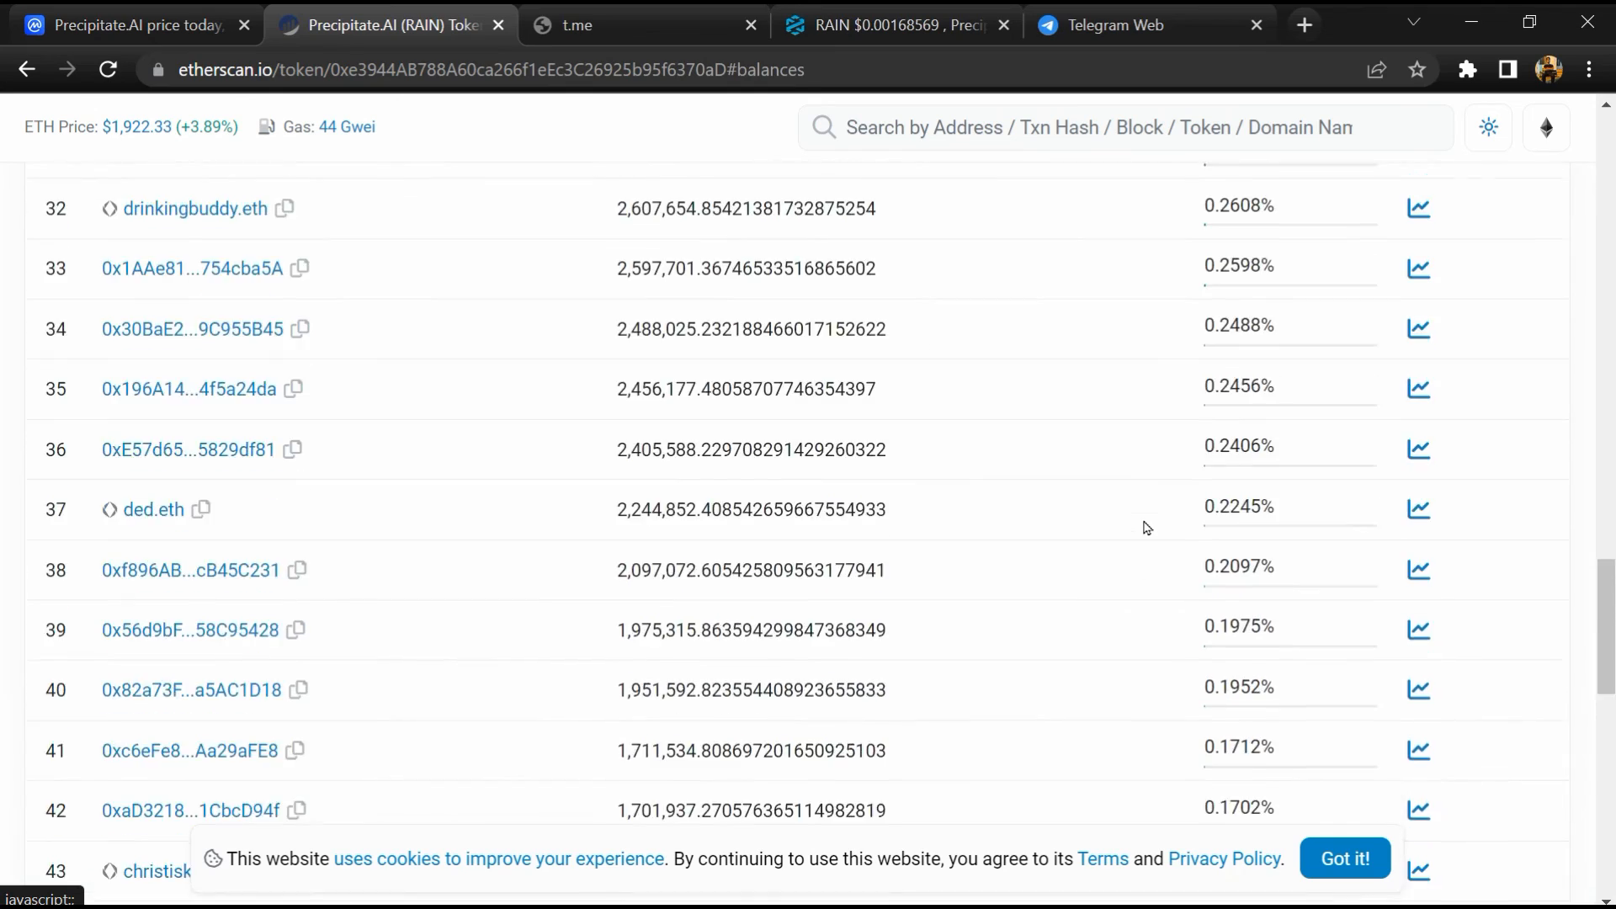
scroll(up, 3)
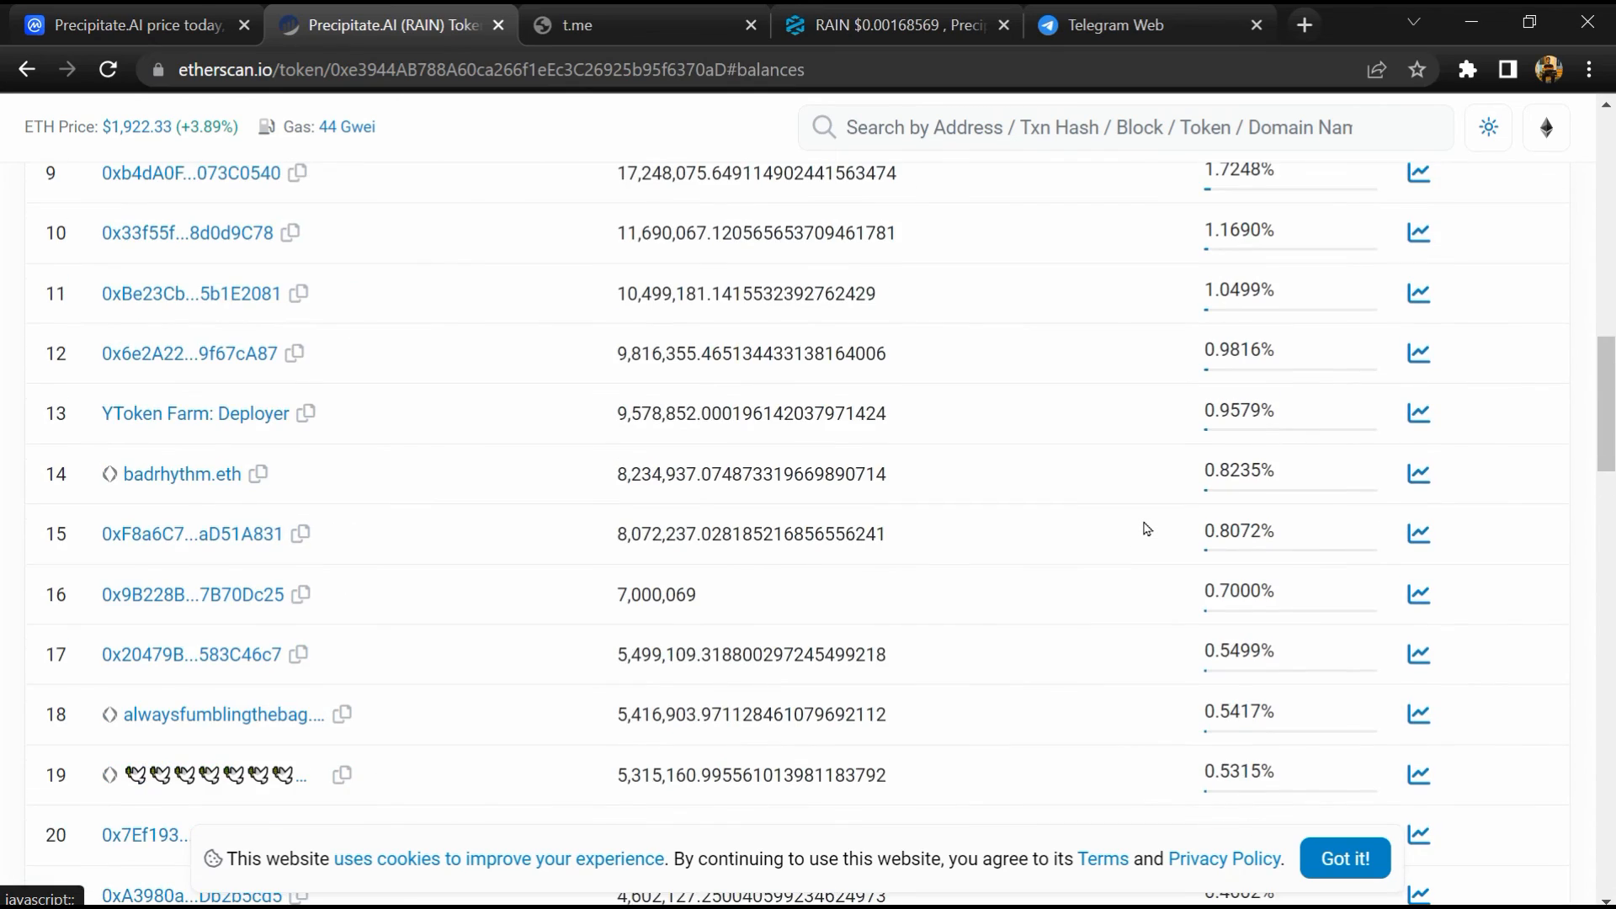
scroll(up, 3)
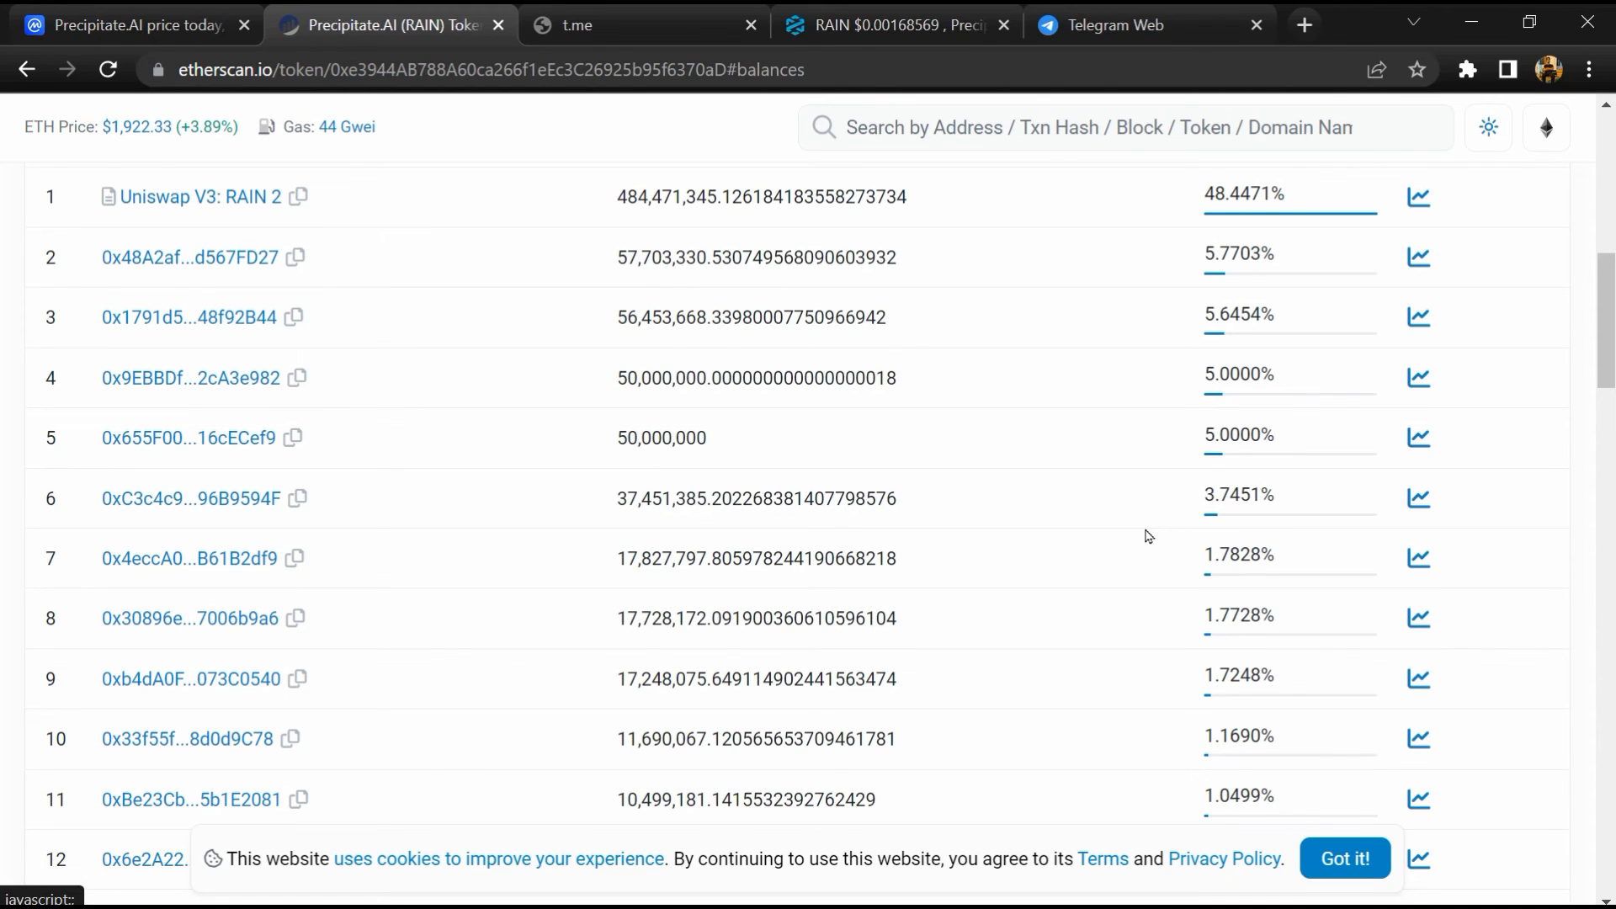
mouse_move(1400, 213)
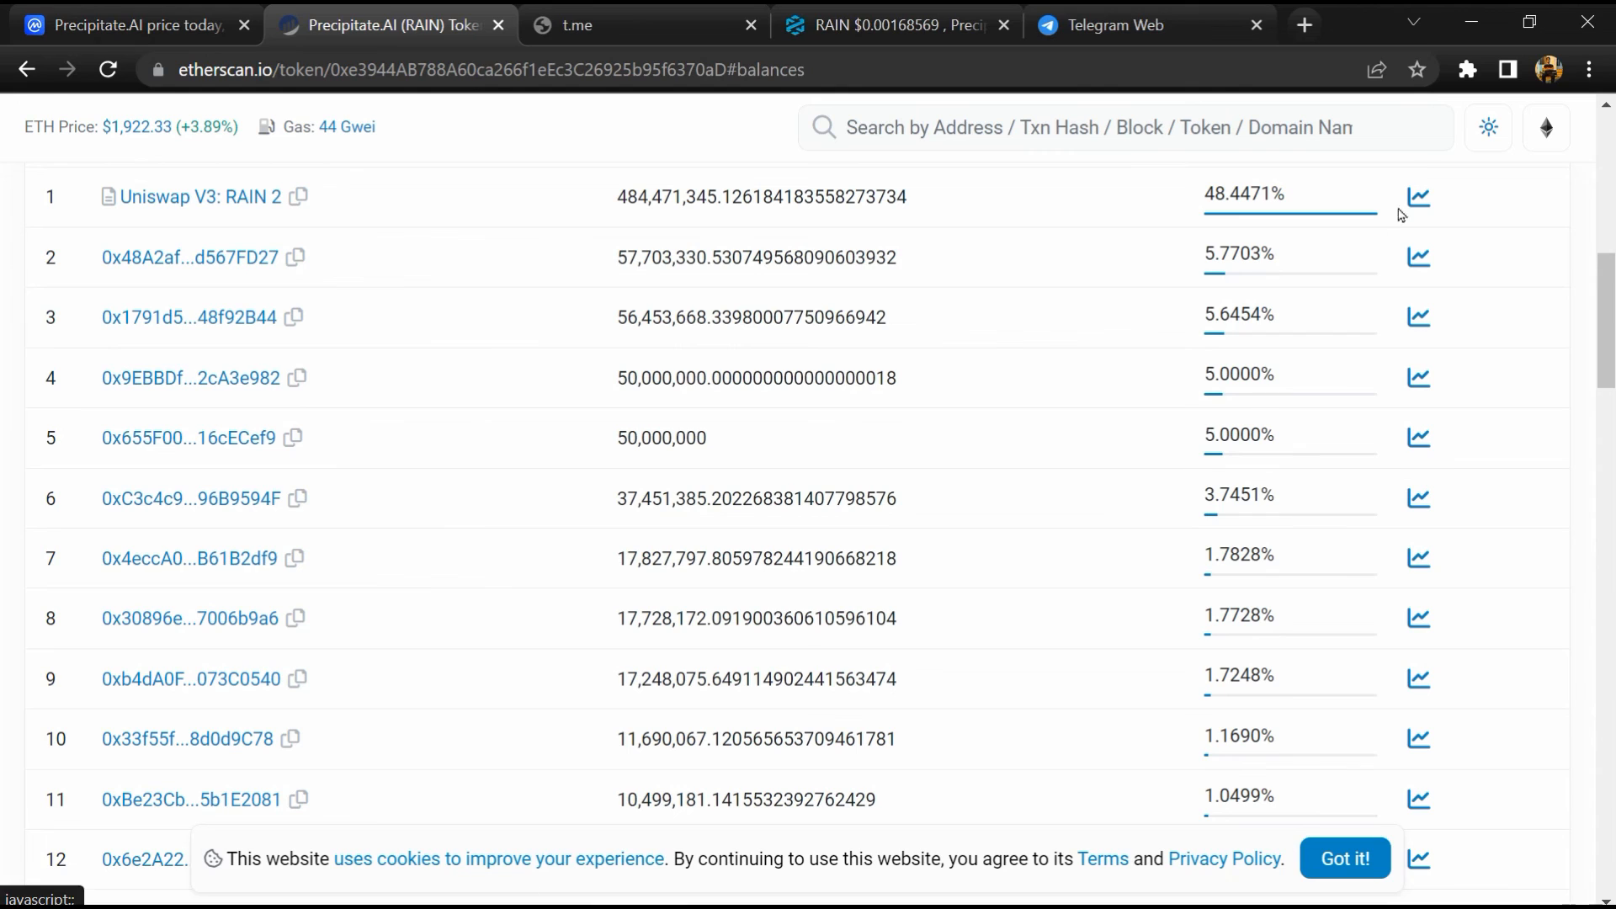
mouse_move(1148, 535)
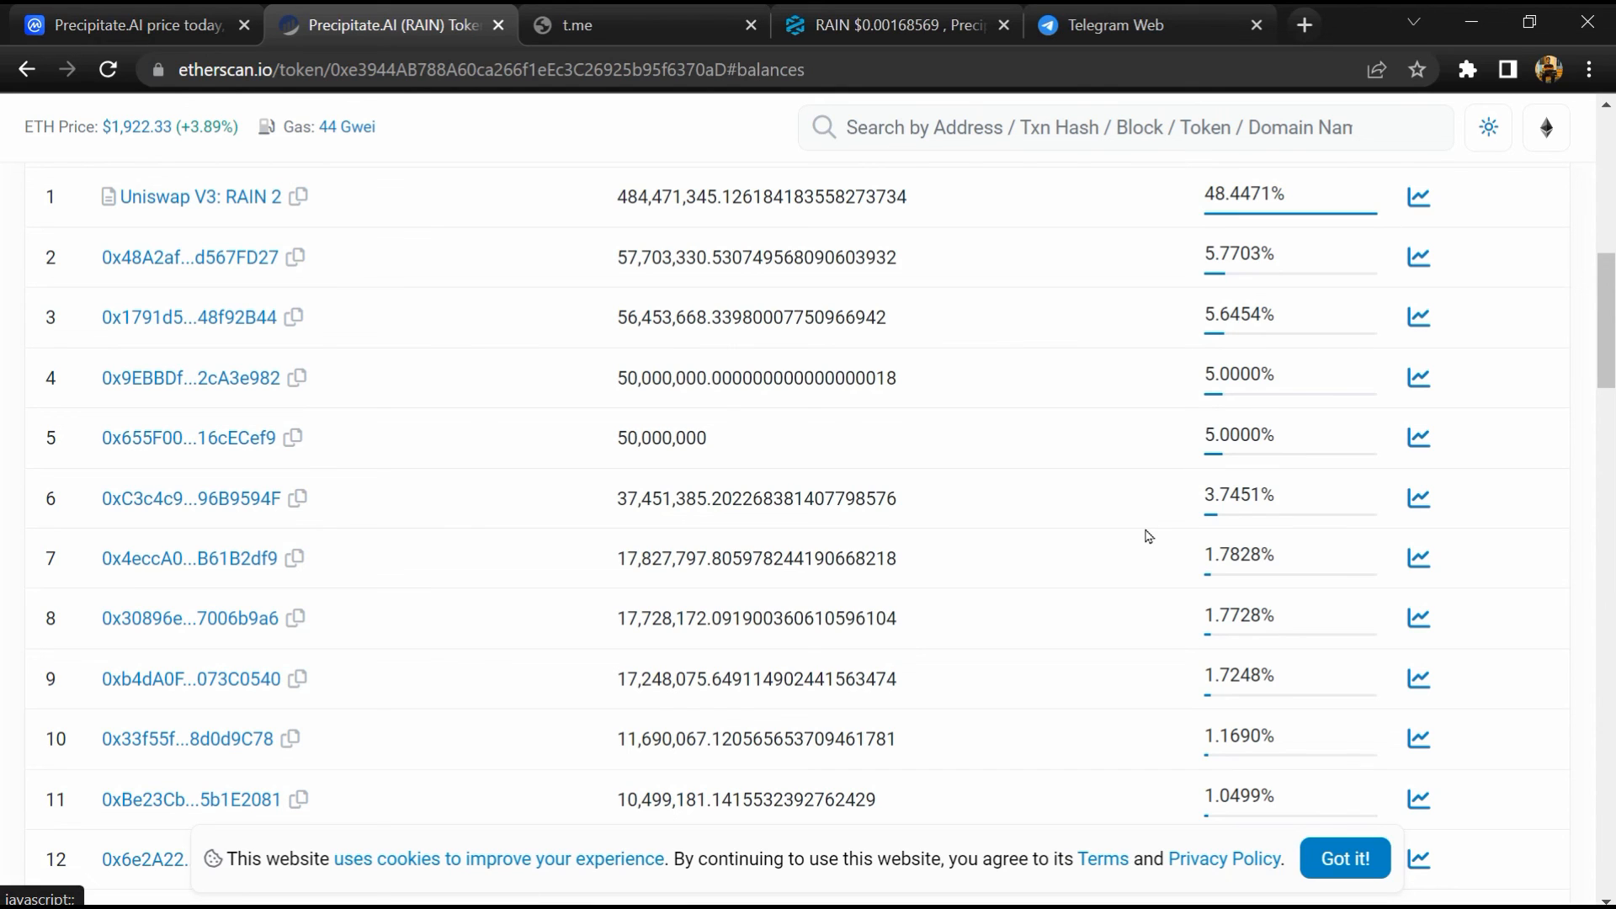